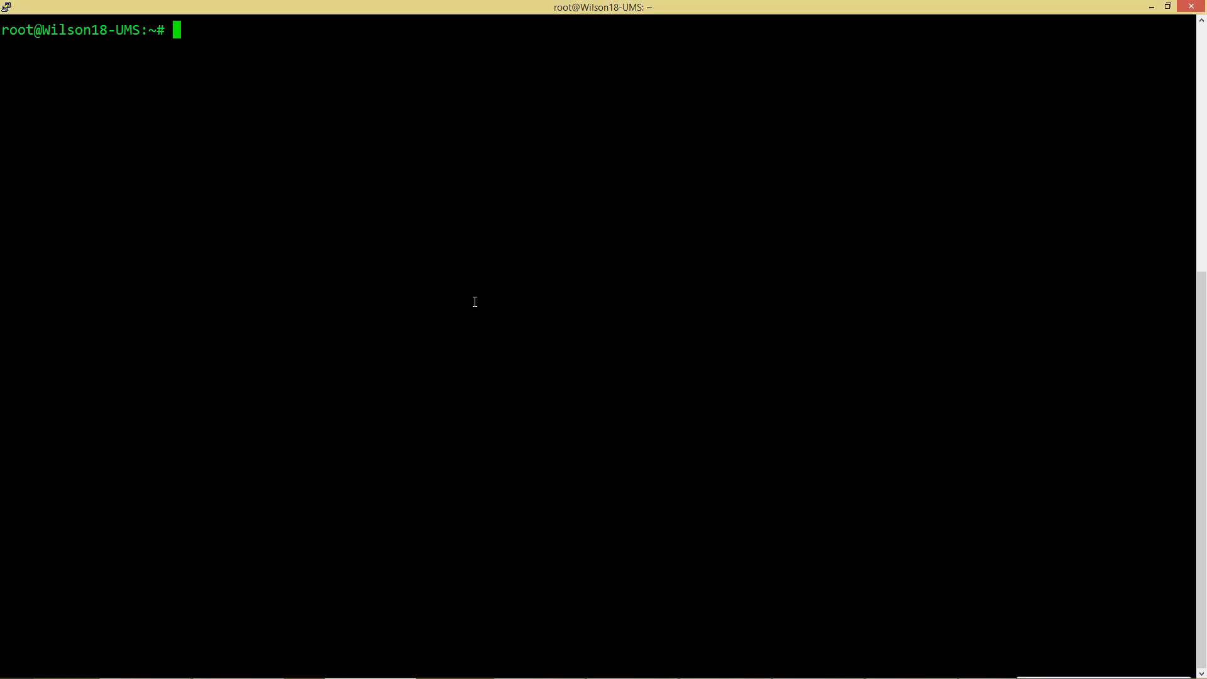
- Begin the command 'nano /etc/network/int' to edit the interfaces file
{"action": "type", "text": "nano"}
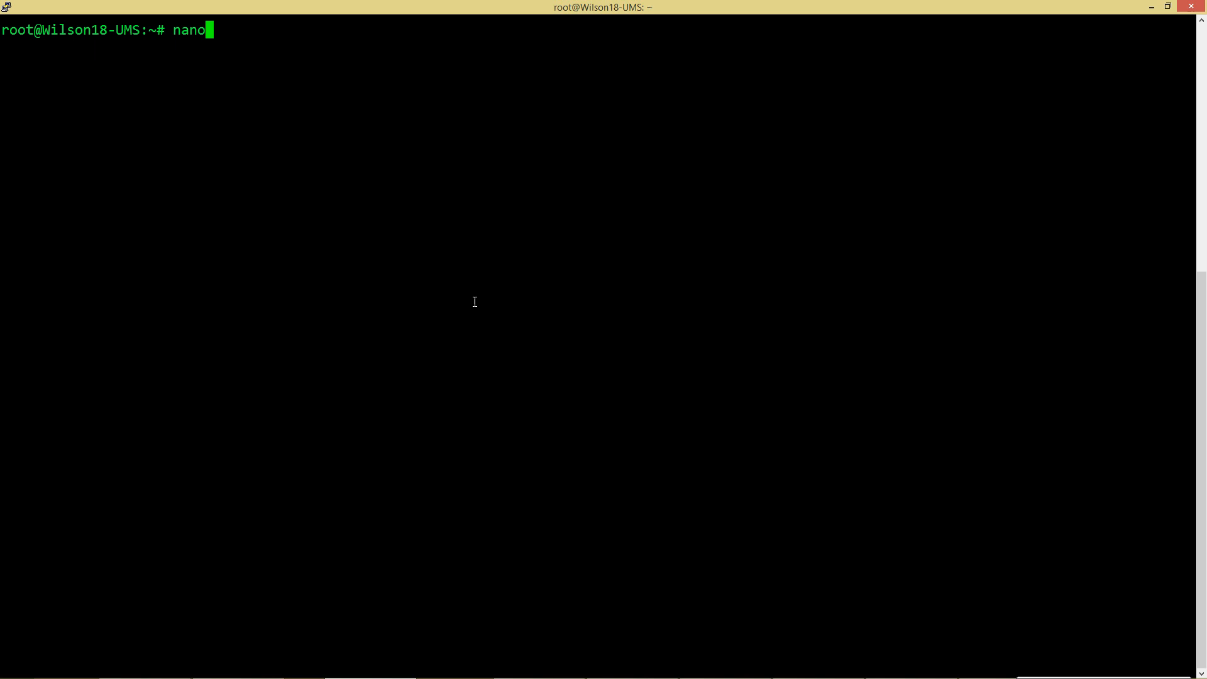
{"action": "type", "text": "/etc/"}
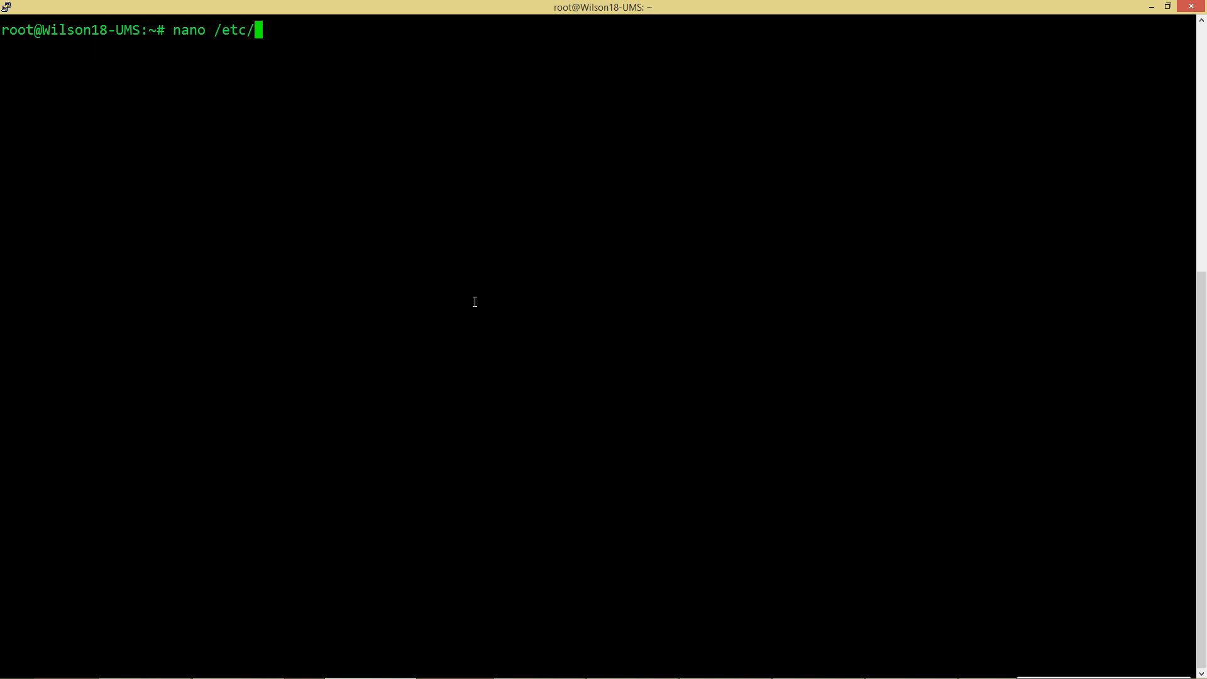
{"action": "type", "text": "network/int"}
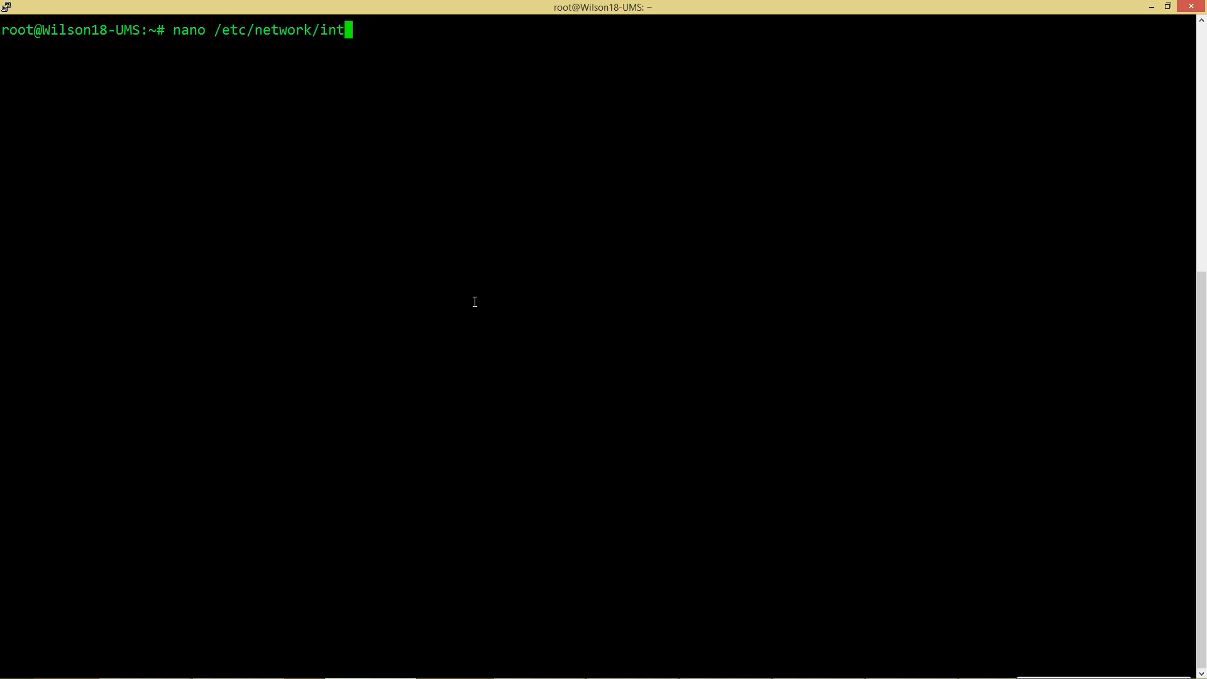
- In /etc/network/interfaces, change eth0 from dhcp to static with address 10.0.0.8
{"action": "key", "text": "Return"}
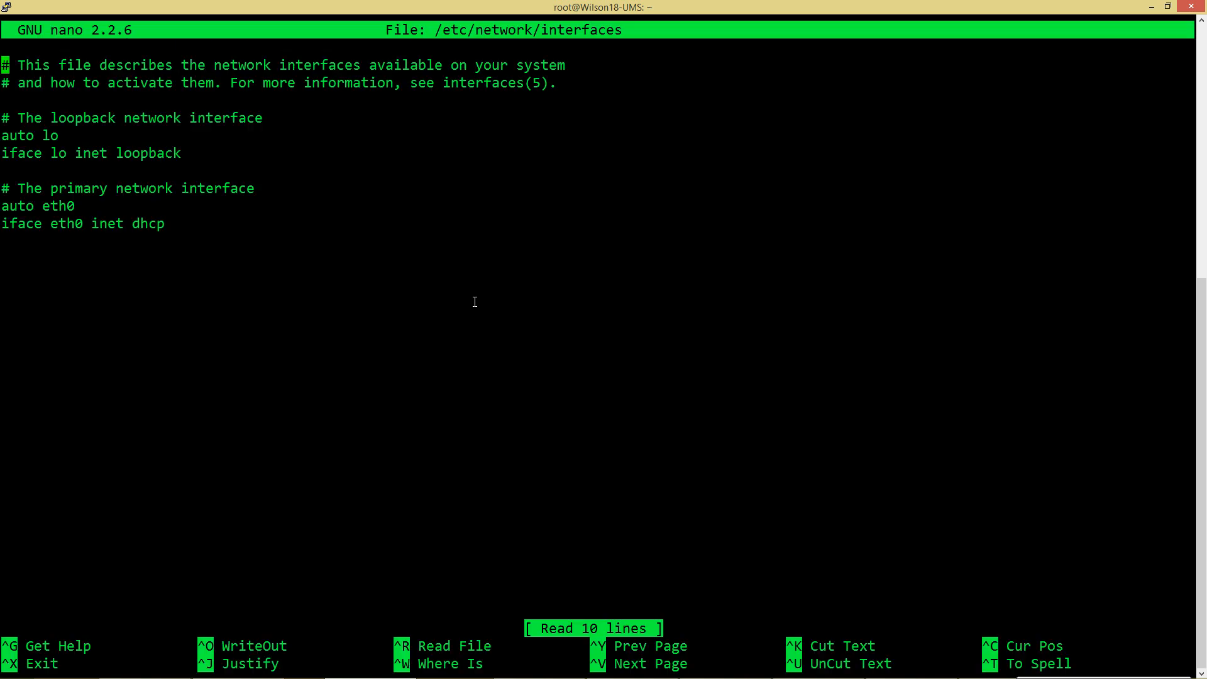
{"action": "key", "text": "Return"}
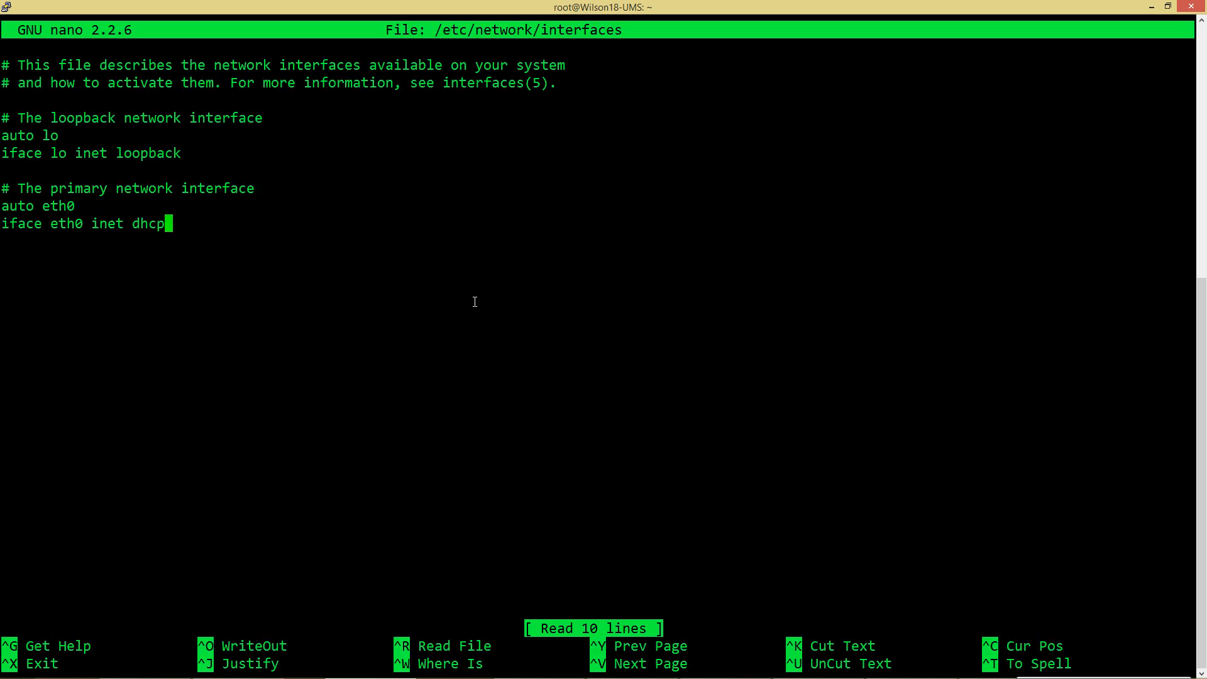
{"action": "key", "text": "BackSpace"}
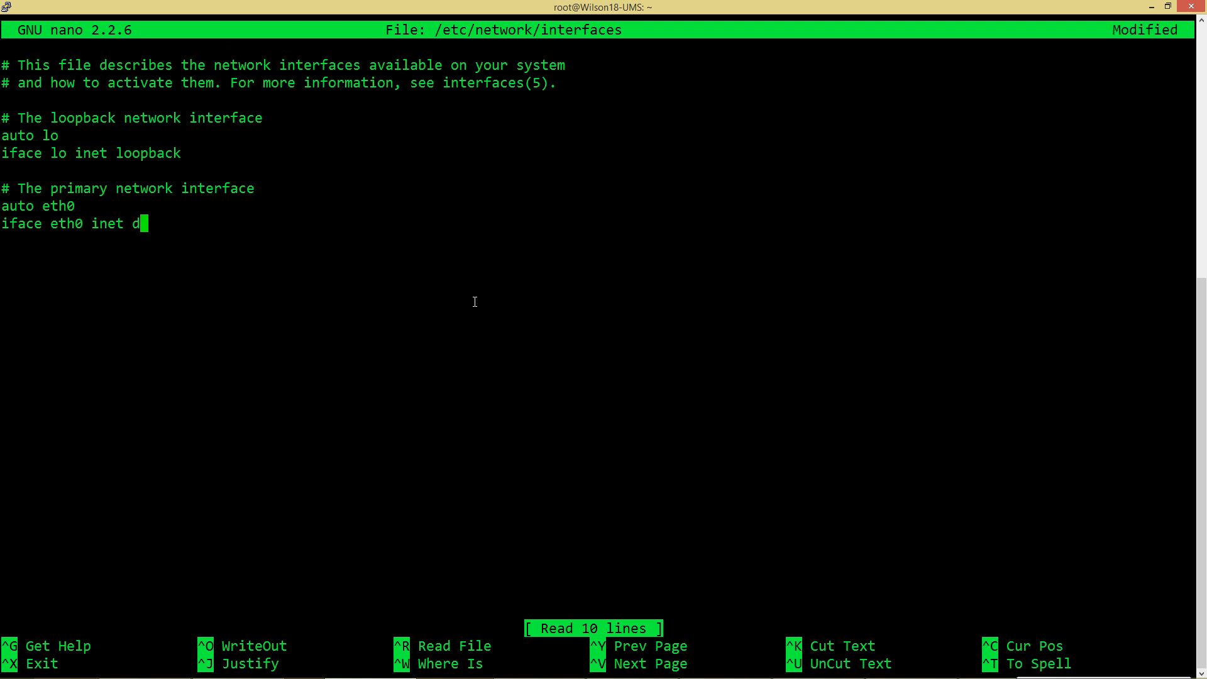
{"action": "type", "text": "static"}
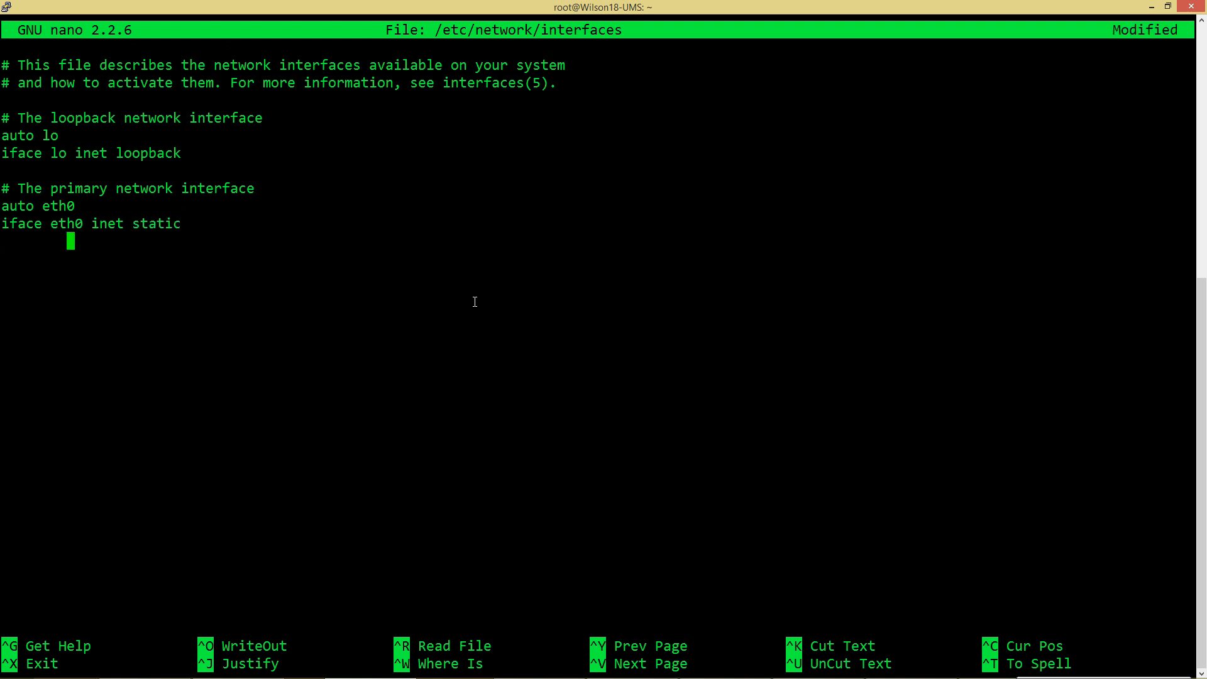
{"action": "type", "text": "addres"}
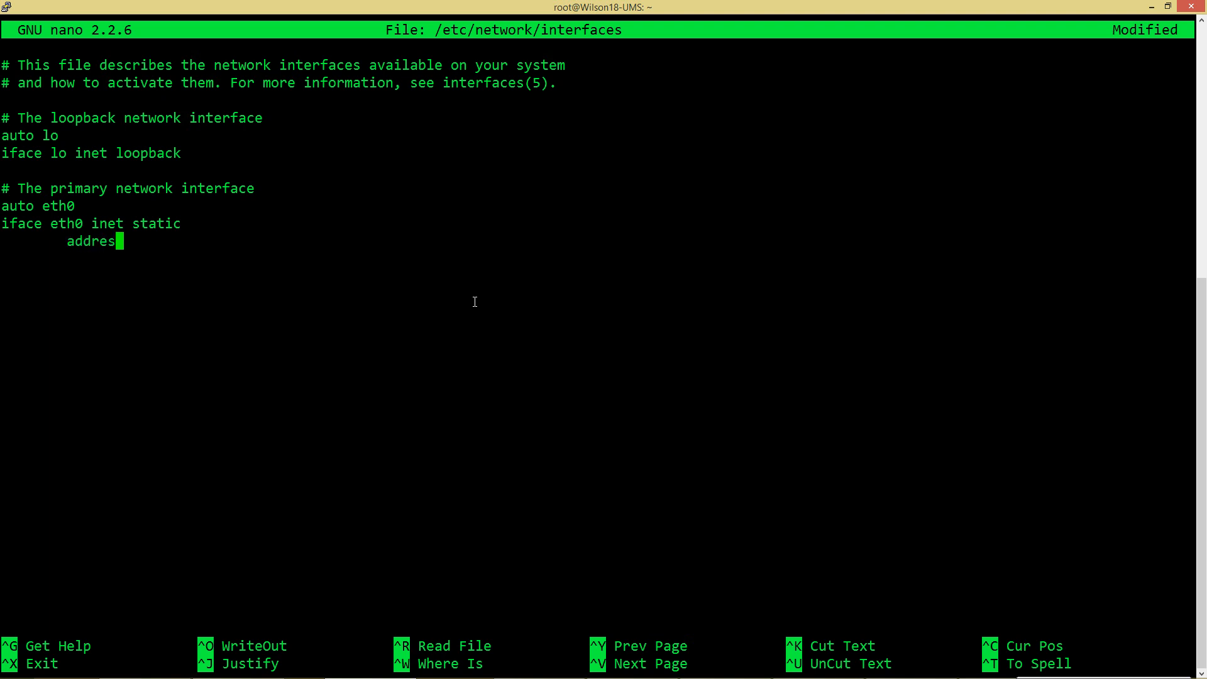
{"action": "type", "text": "s 10."}
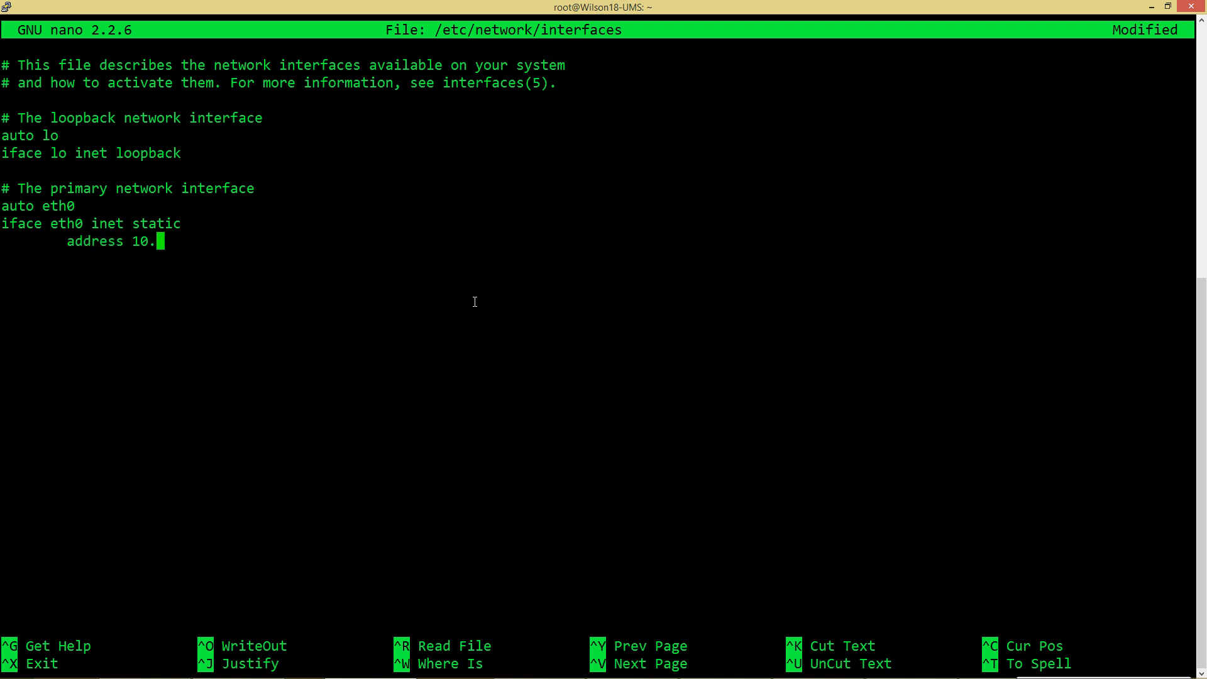
{"action": "type", "text": "0.0.8"}
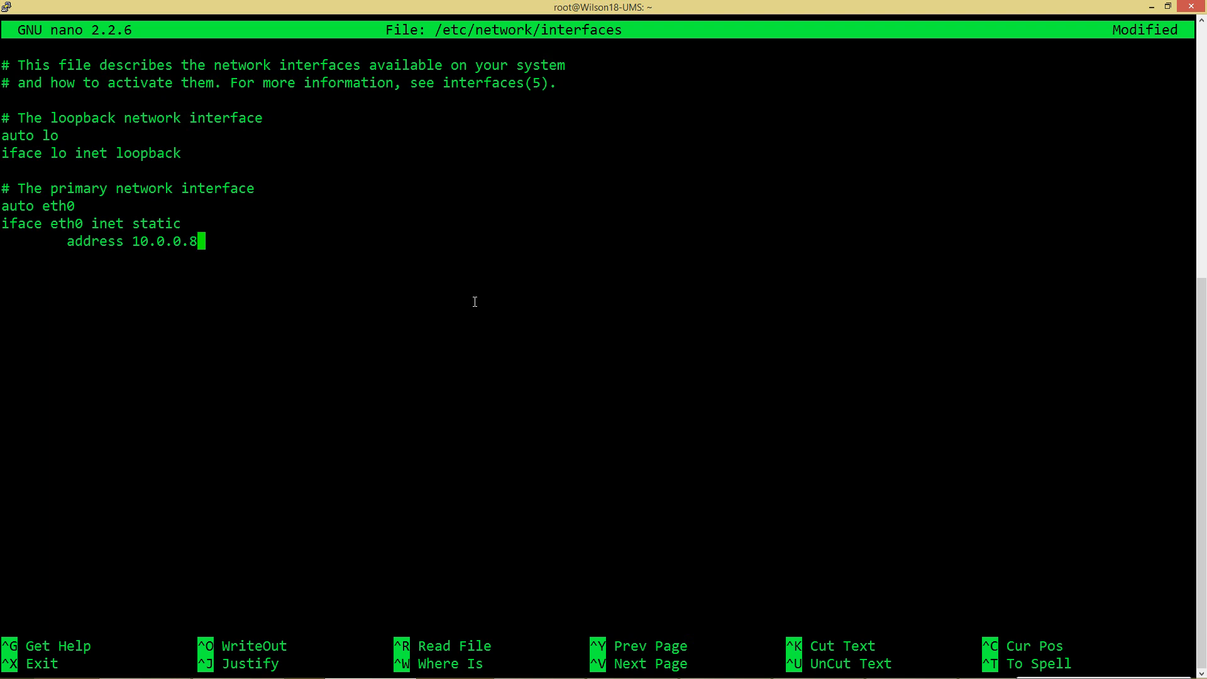
- Add netmask 255.255.255.0 and gateway 10.0.0.1 under eth0 and save the file
{"action": "key", "text": "Return"}
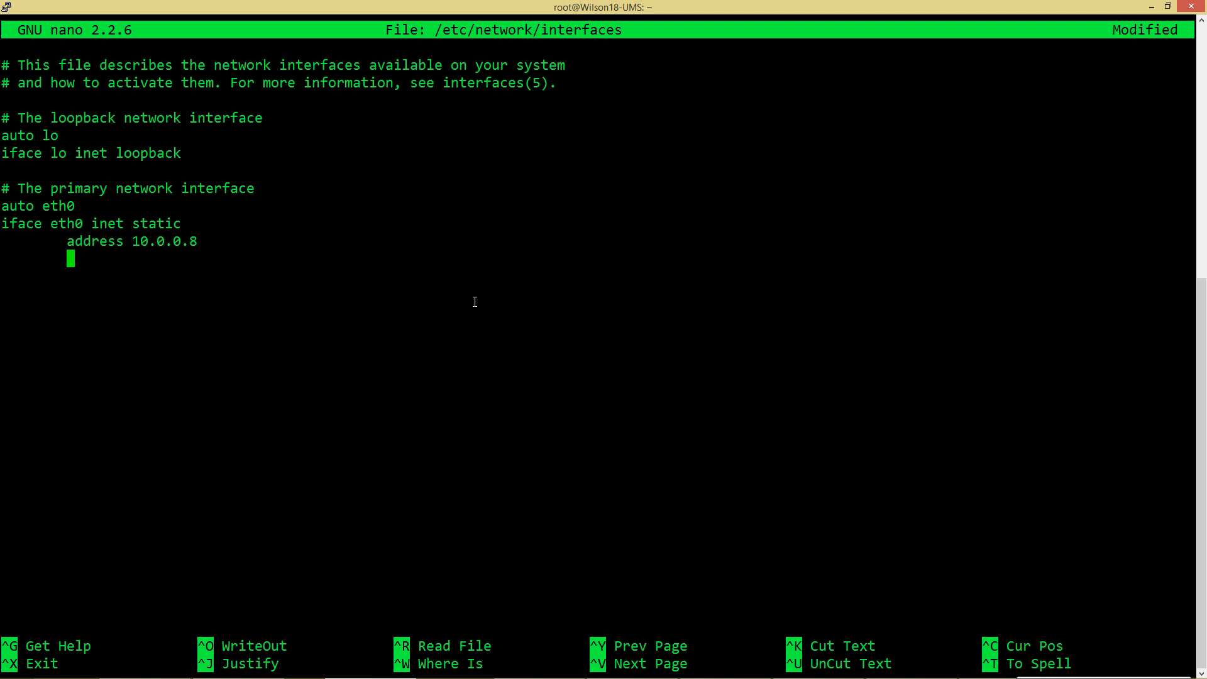
{"action": "type", "text": "netmask"}
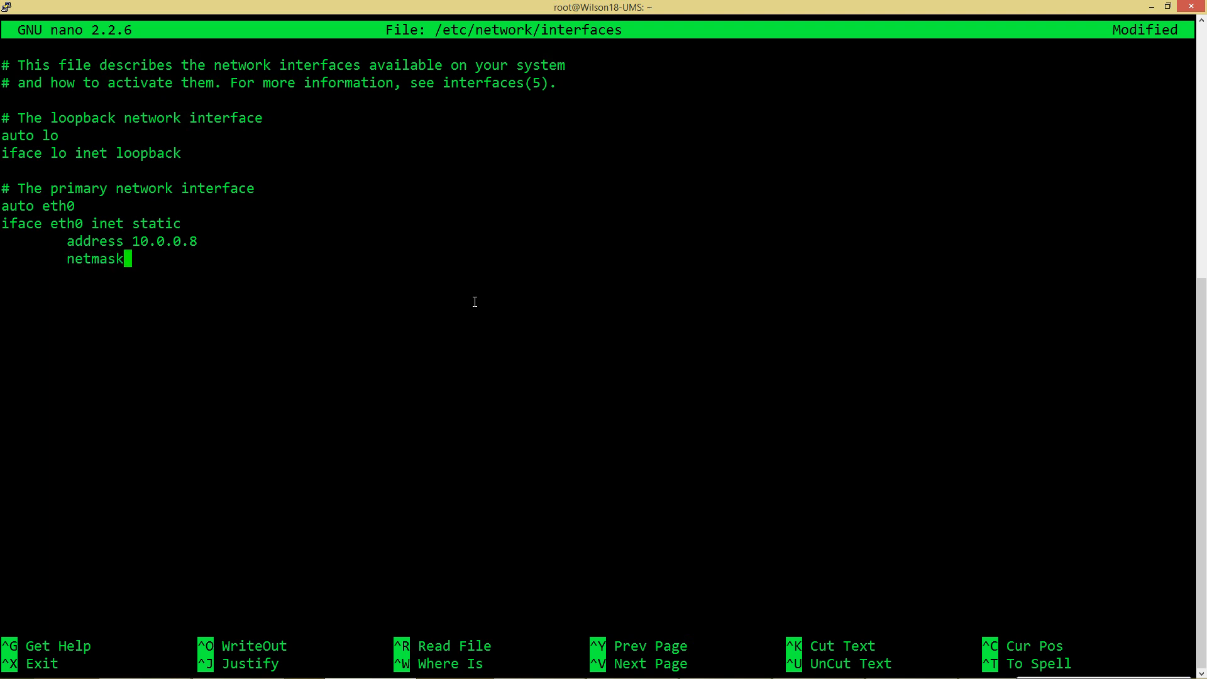
{"action": "type", "text": "255.255.255.0"}
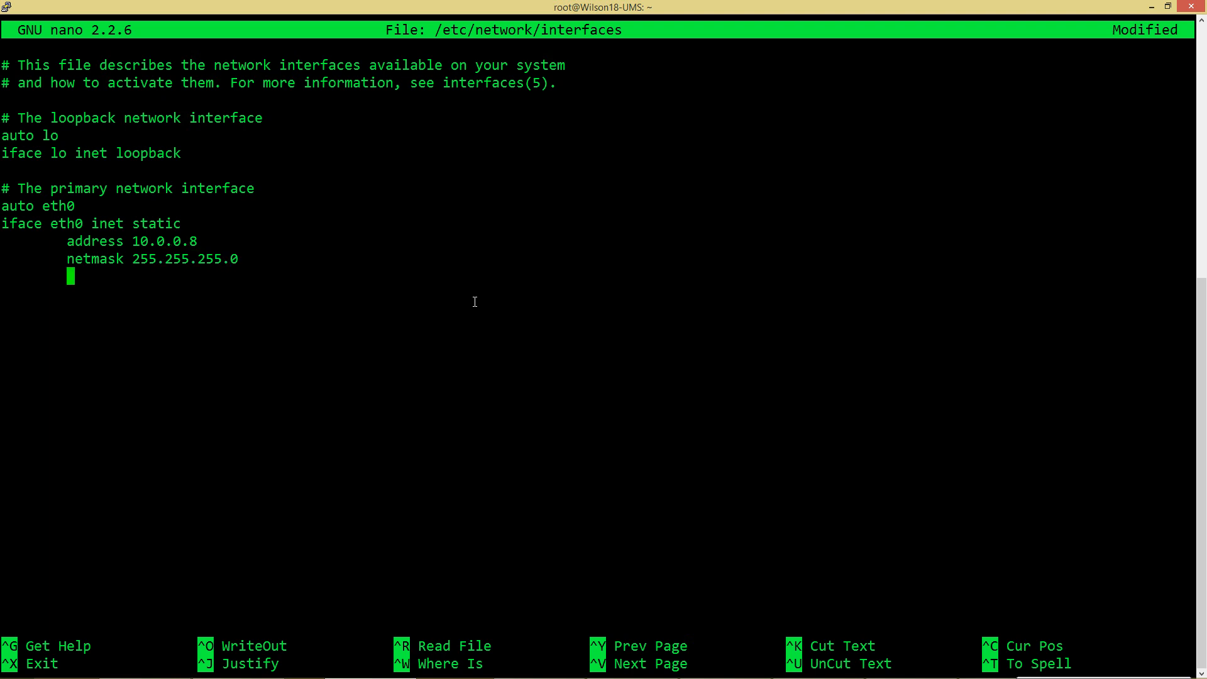
{"action": "type", "text": "gatwa"}
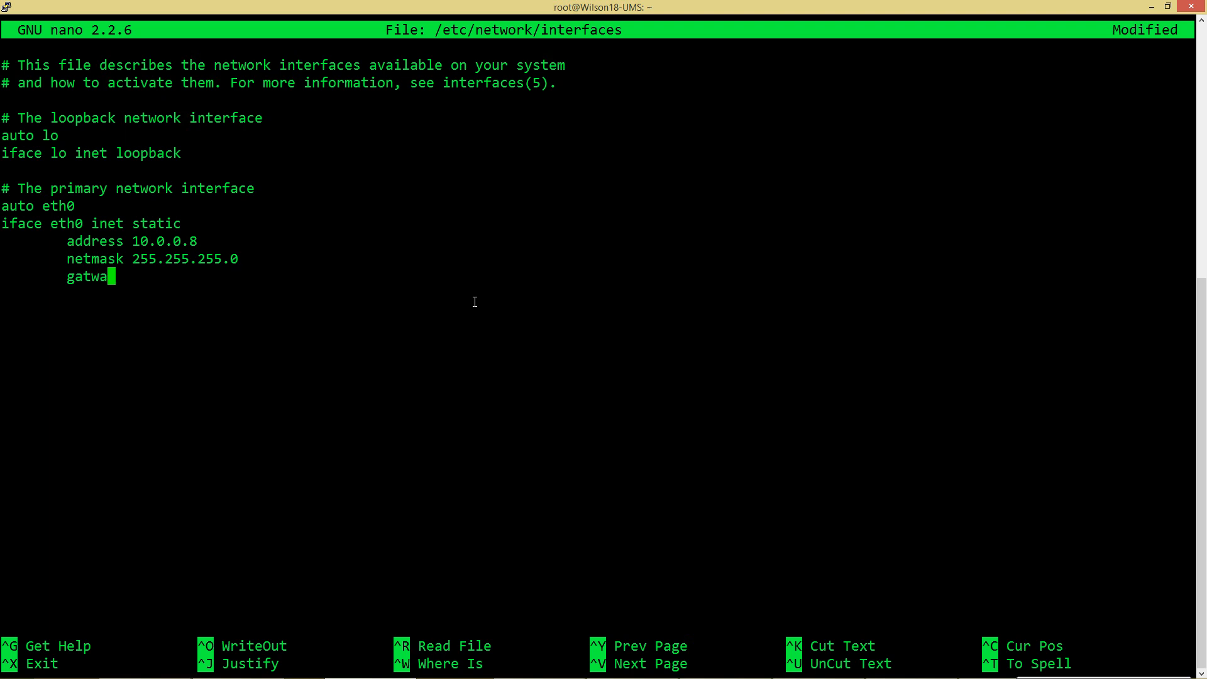
{"action": "type", "text": "ey"}
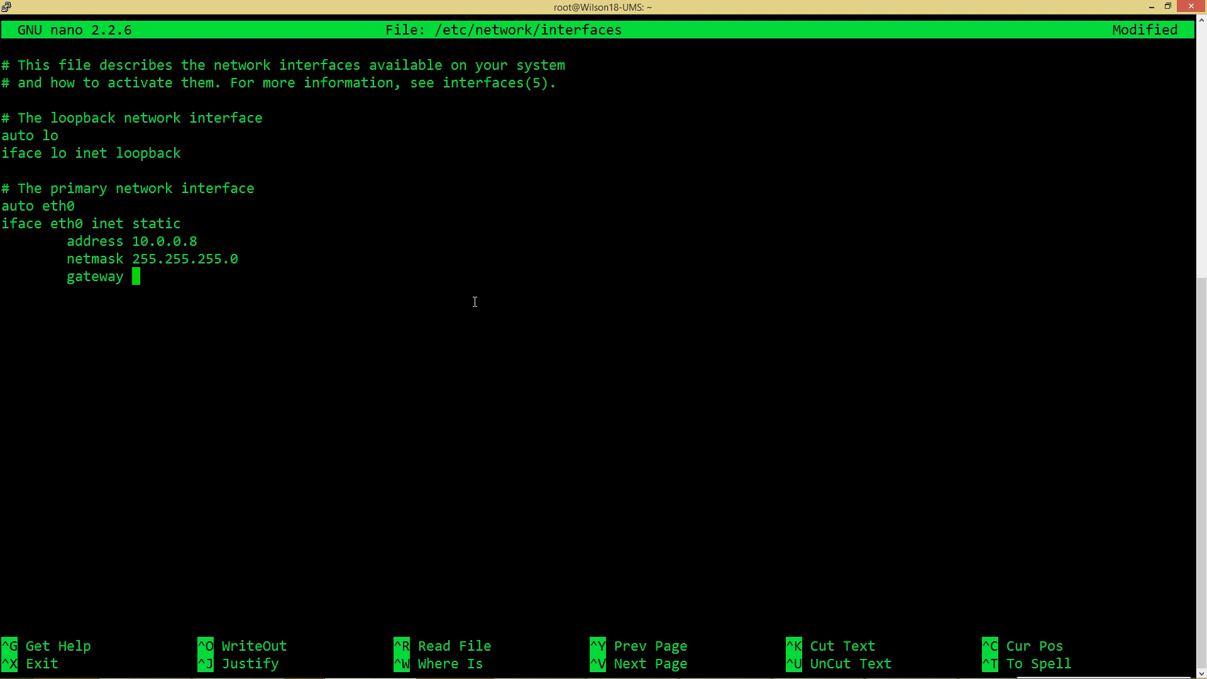
{"action": "type", "text": "10.0.0."}
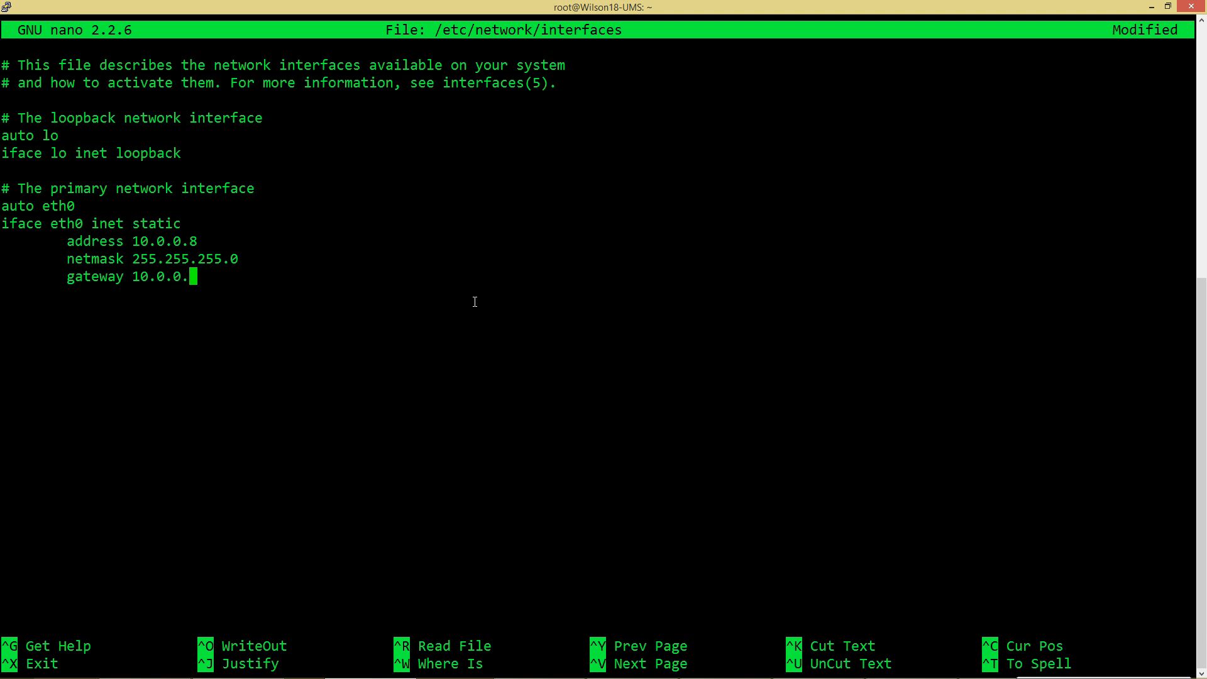
{"action": "type", "text": "1"}
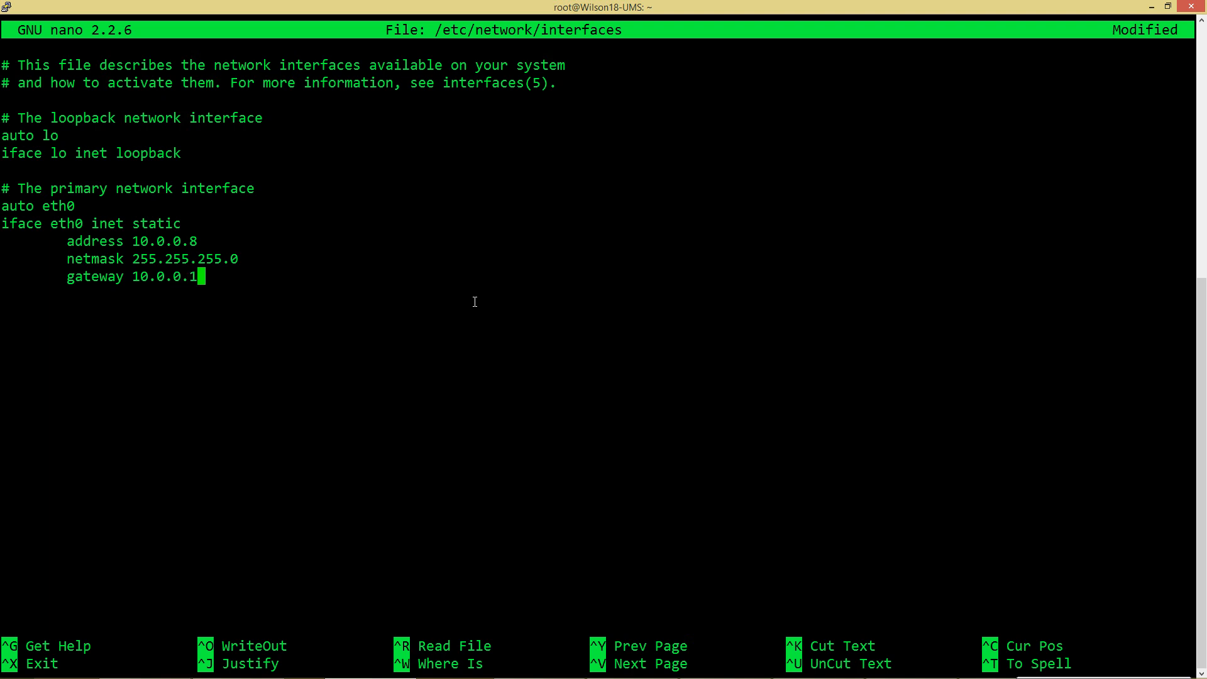
{"action": "key", "text": "ctrl+o"}
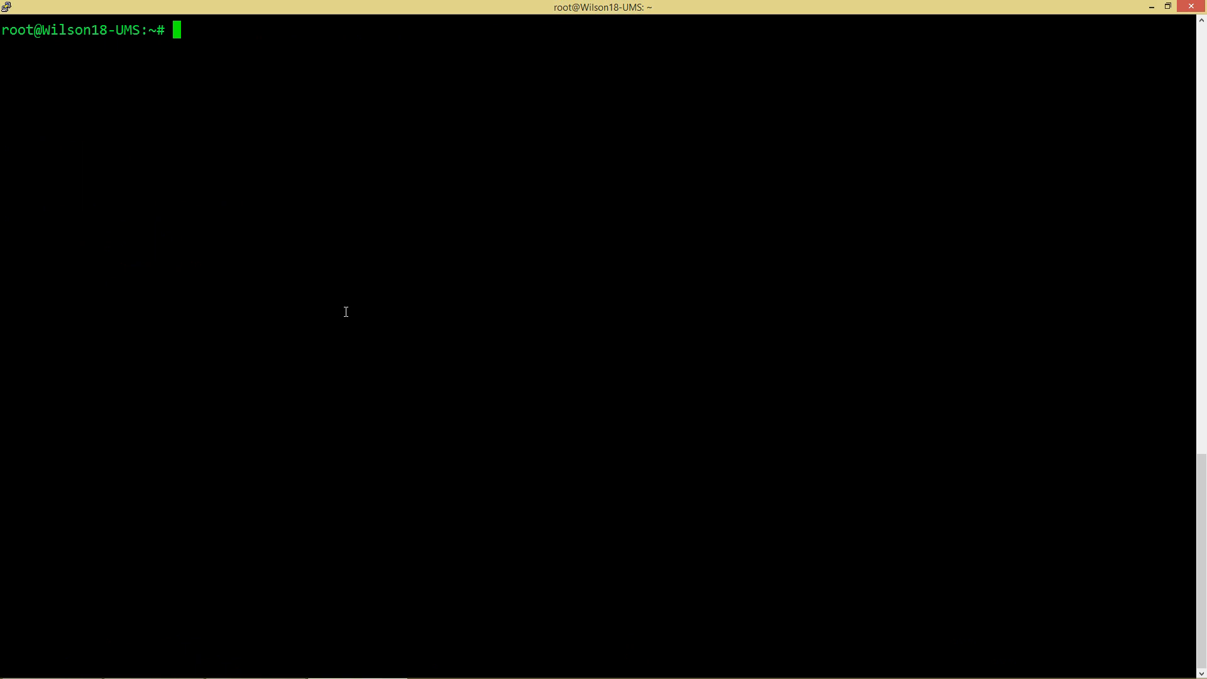
- Start a new nano command at the root prompt
{"action": "type", "text": "na"}
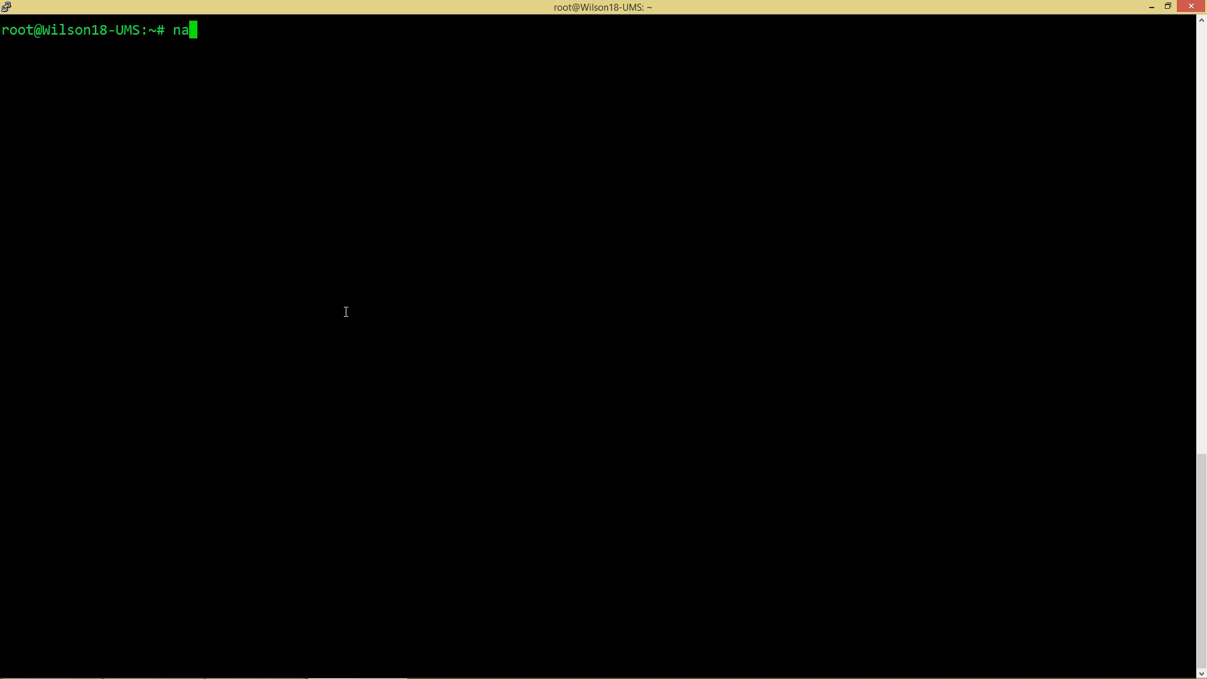
- Edit /etc/resolvconf/resolv.conf.d/base in nano
{"action": "type", "text": "no /etc/"}
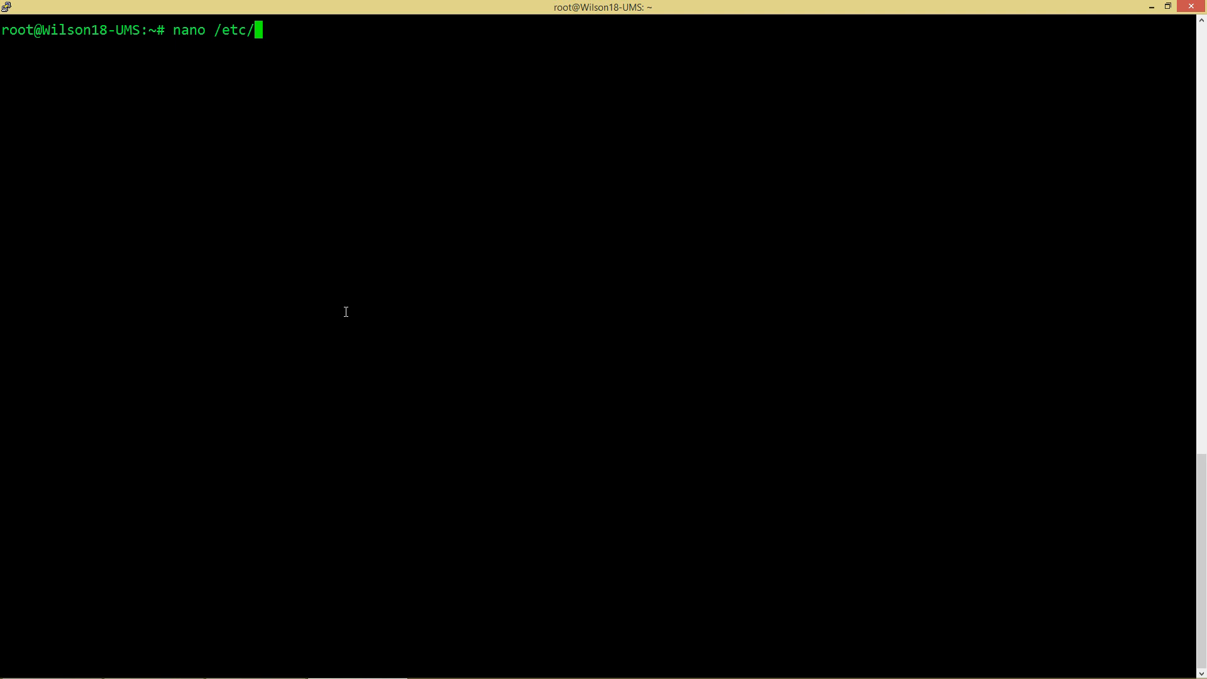
{"action": "type", "text": "resolv"}
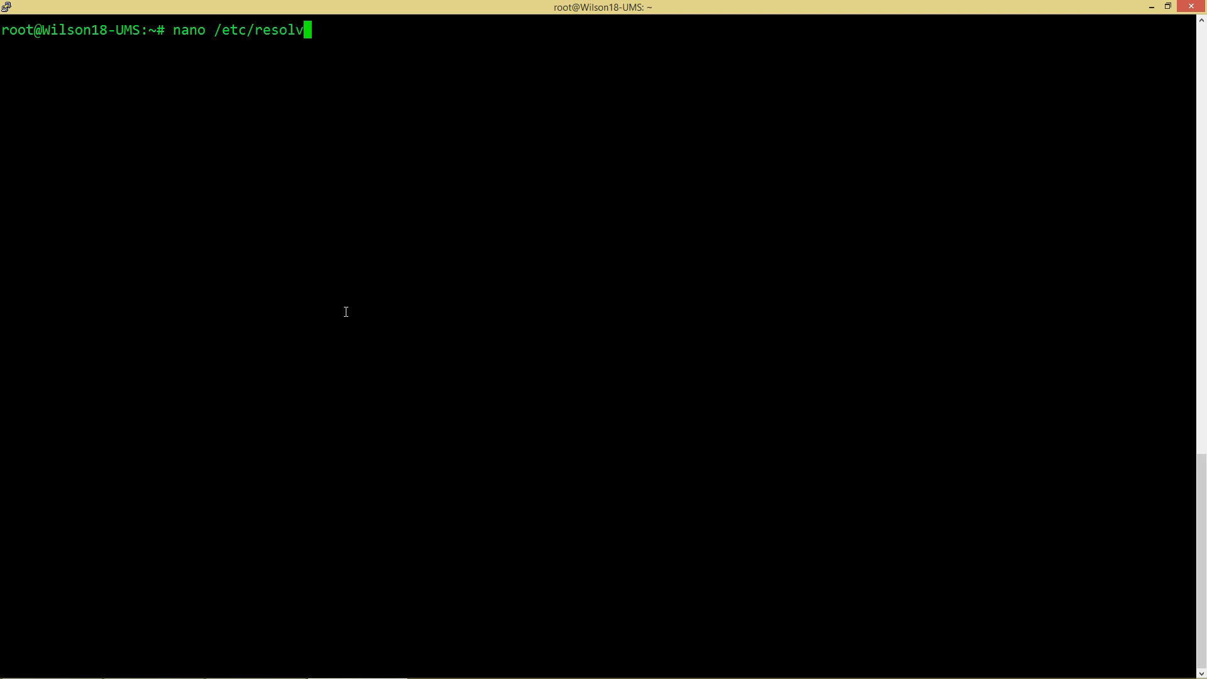
{"action": "type", "text": "conf/"}
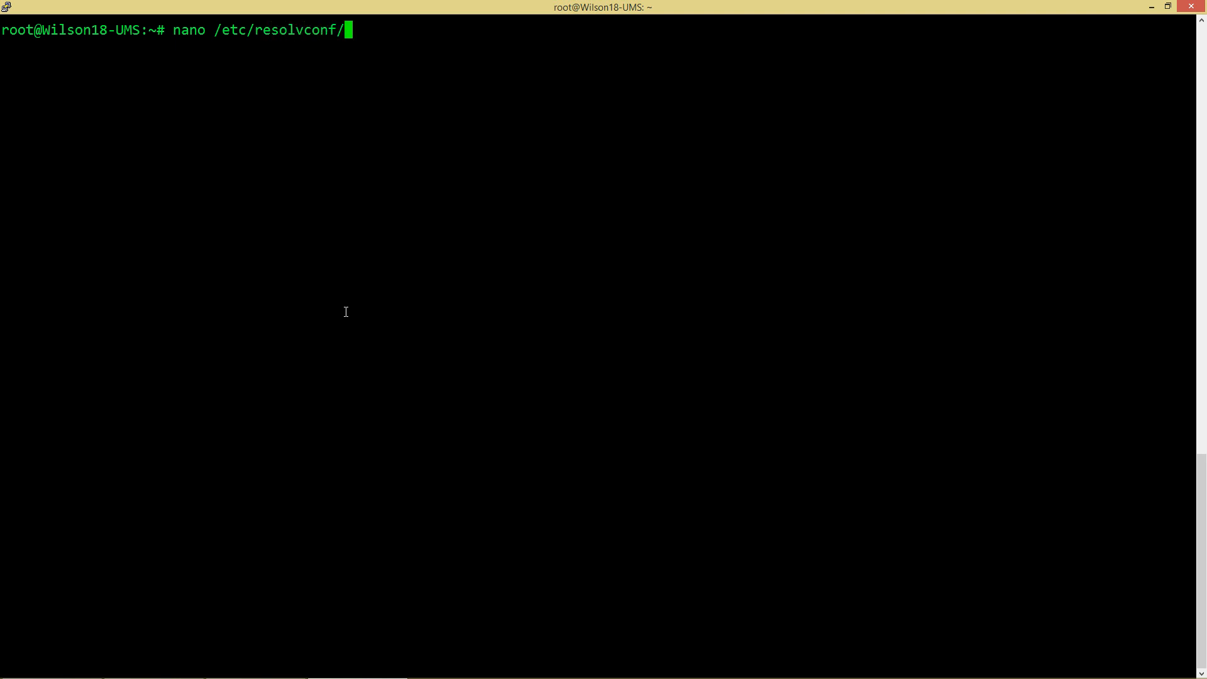
{"action": "type", "text": "reso"}
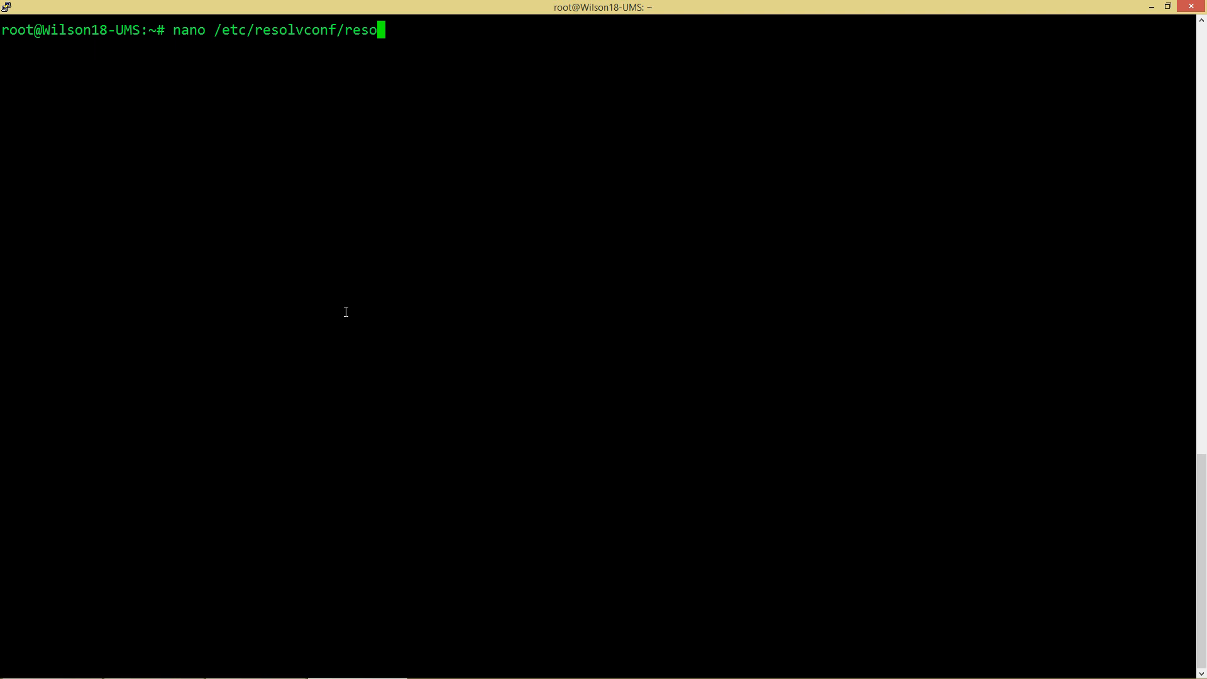
{"action": "type", "text": "lv"}
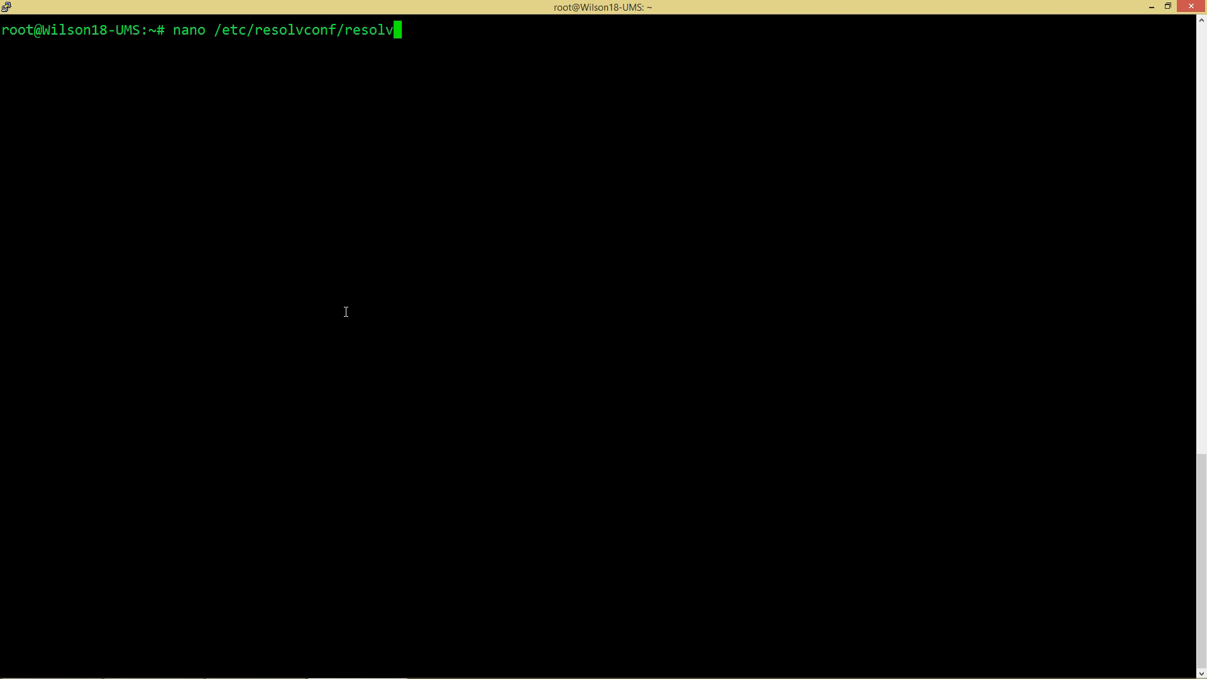
{"action": "type", "text": ".conf"}
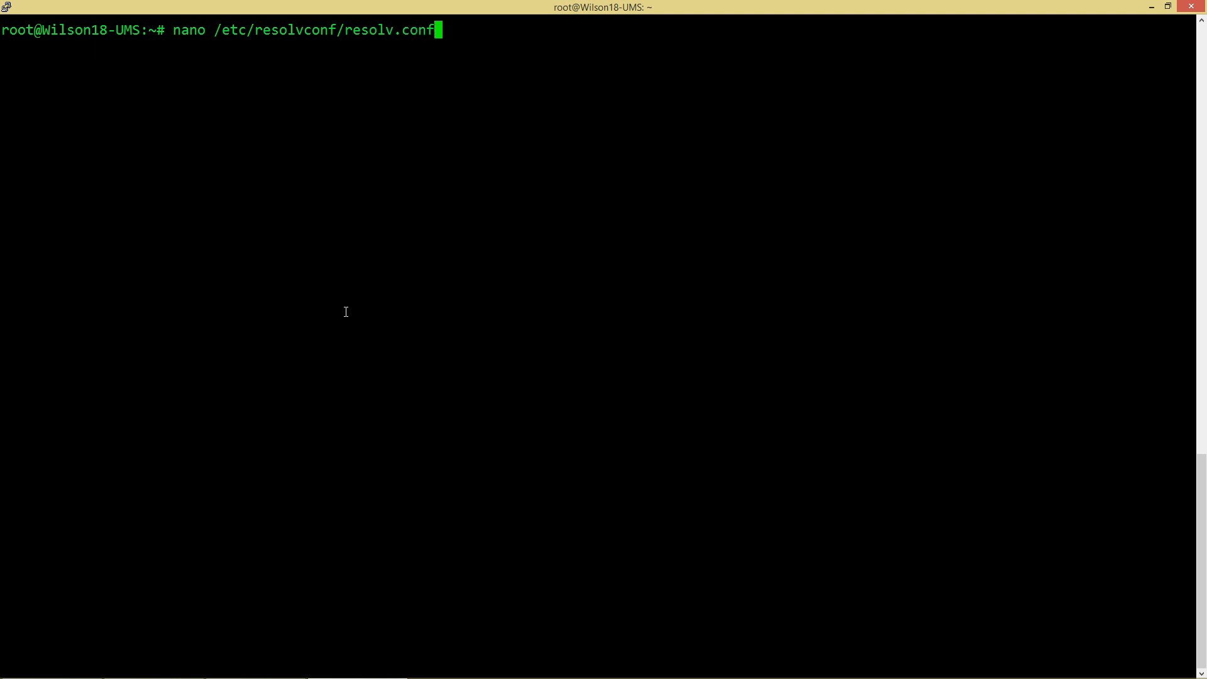
{"action": "key", "text": "Return"}
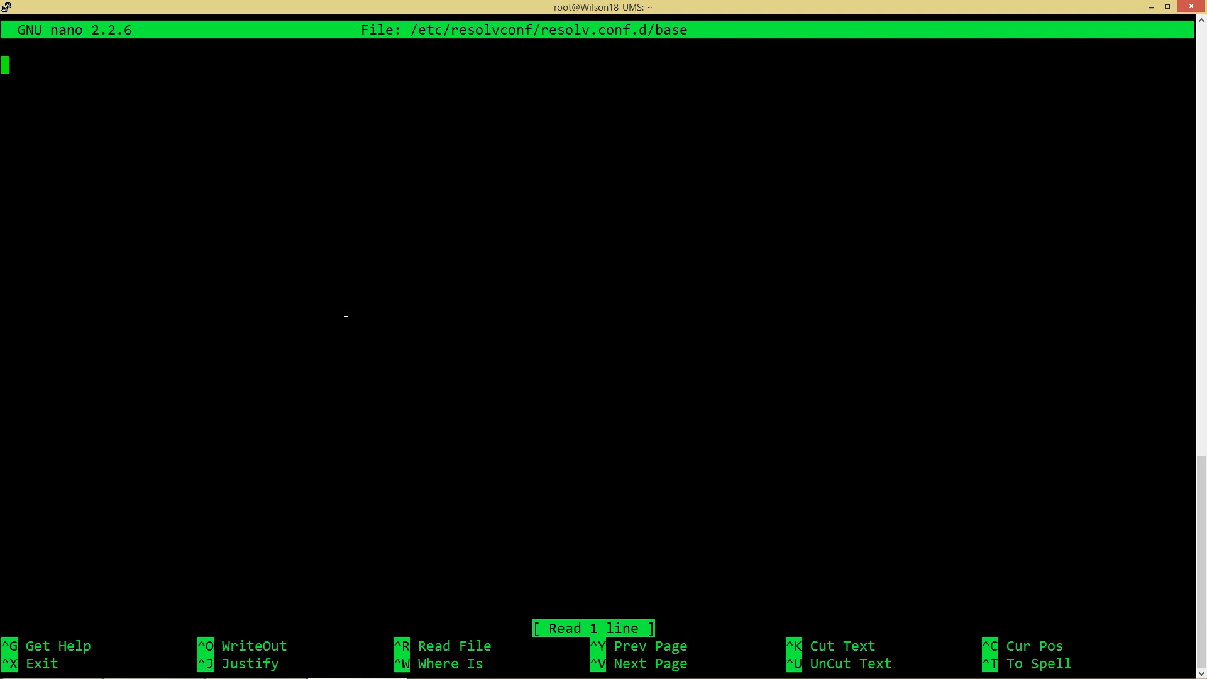
- Add the line 'nameserver 8.8.8.8' and save the base file
{"action": "type", "text": "nameser"}
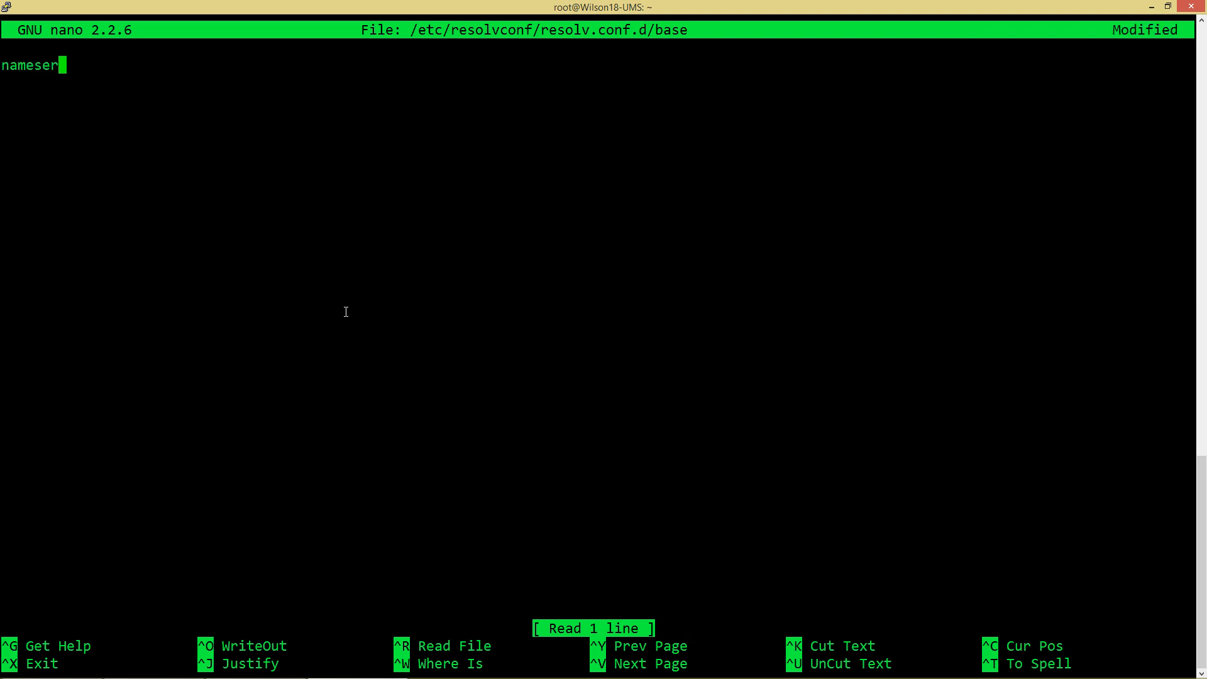
{"action": "type", "text": "ver"}
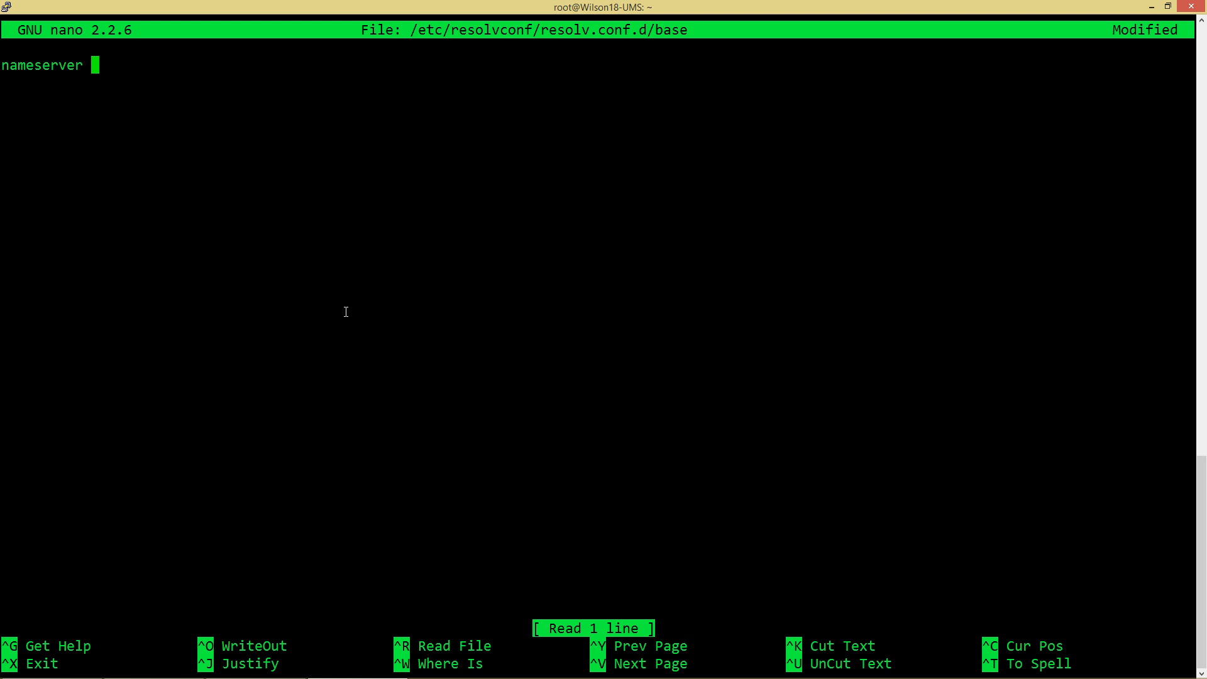
{"action": "type", "text": "8.8.8.8"}
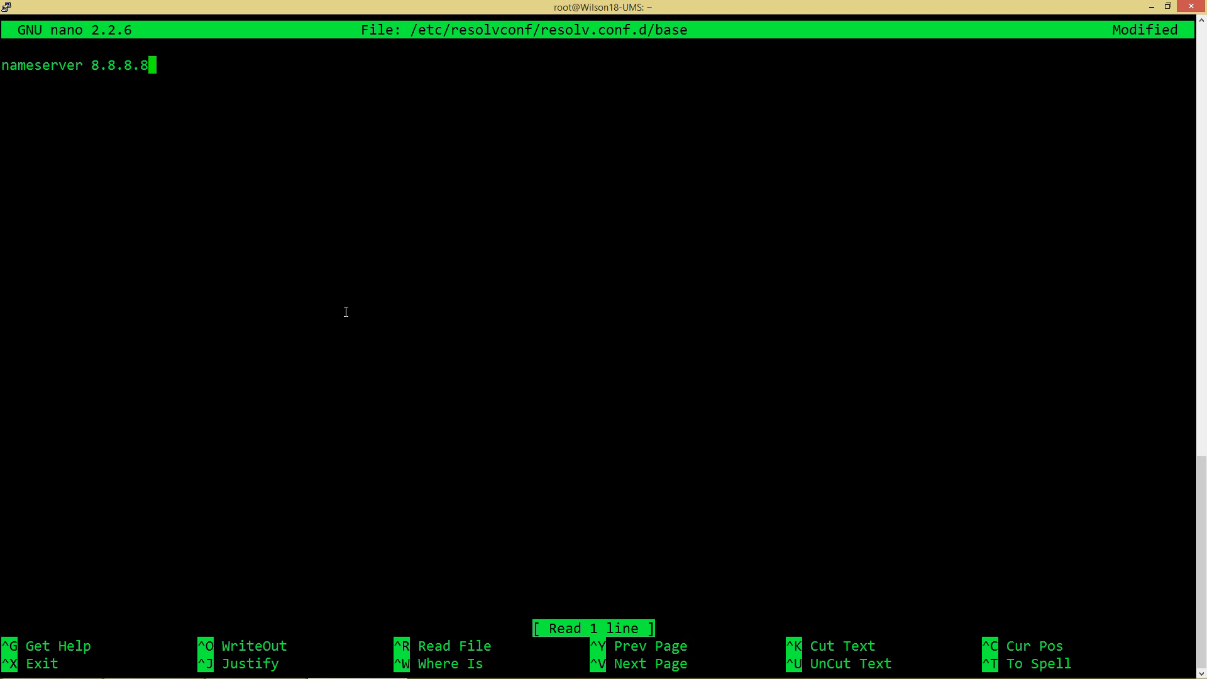
{"action": "key", "text": "ctrl+o"}
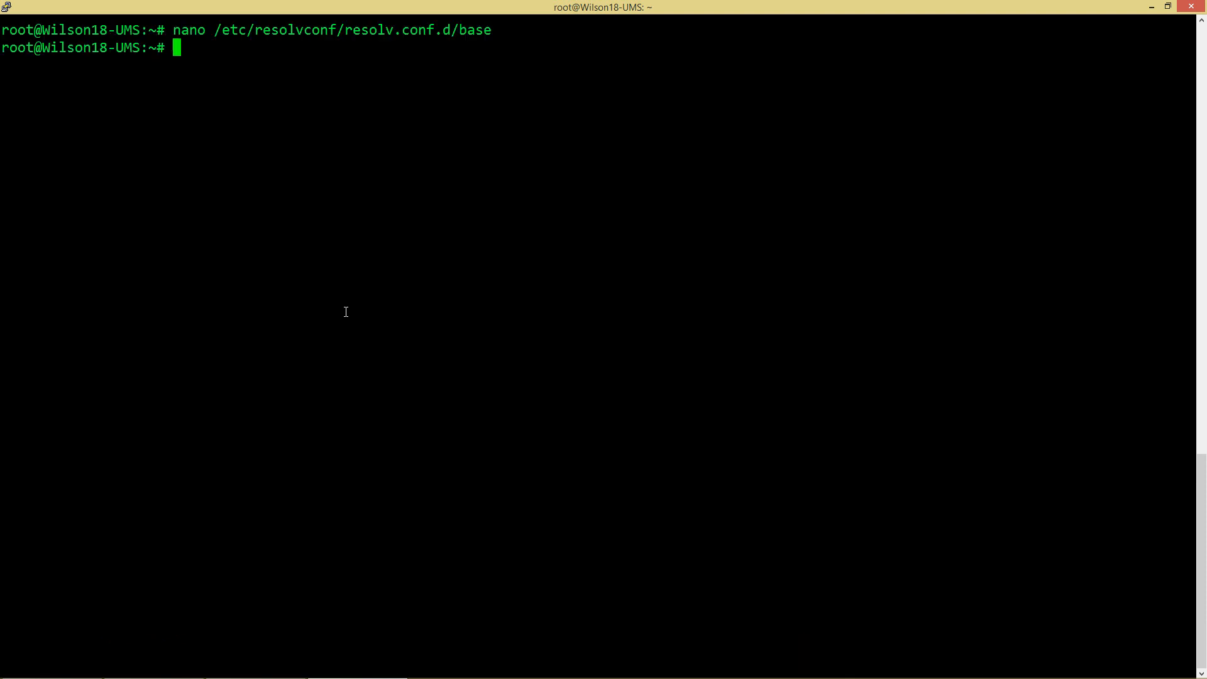
- Run 'resolvconf -u' to regenerate the resolver configuration
{"action": "type", "text": "resolc"}
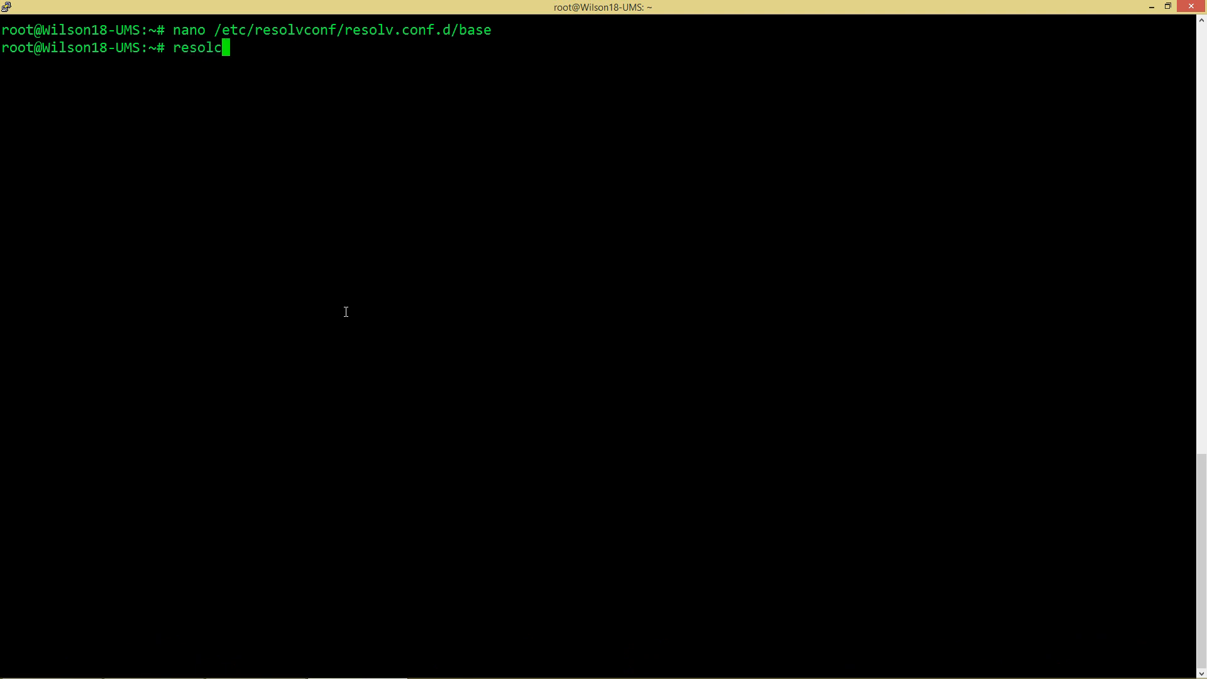
{"action": "type", "text": "vconf"}
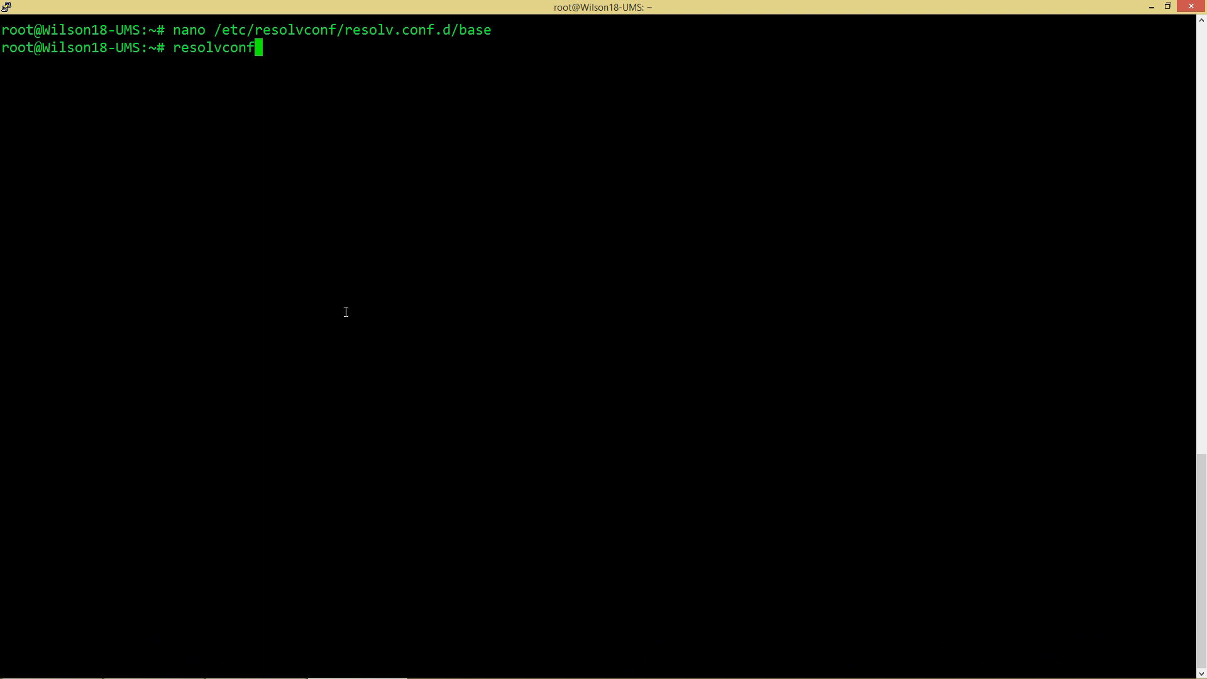
{"action": "type", "text": "-u"}
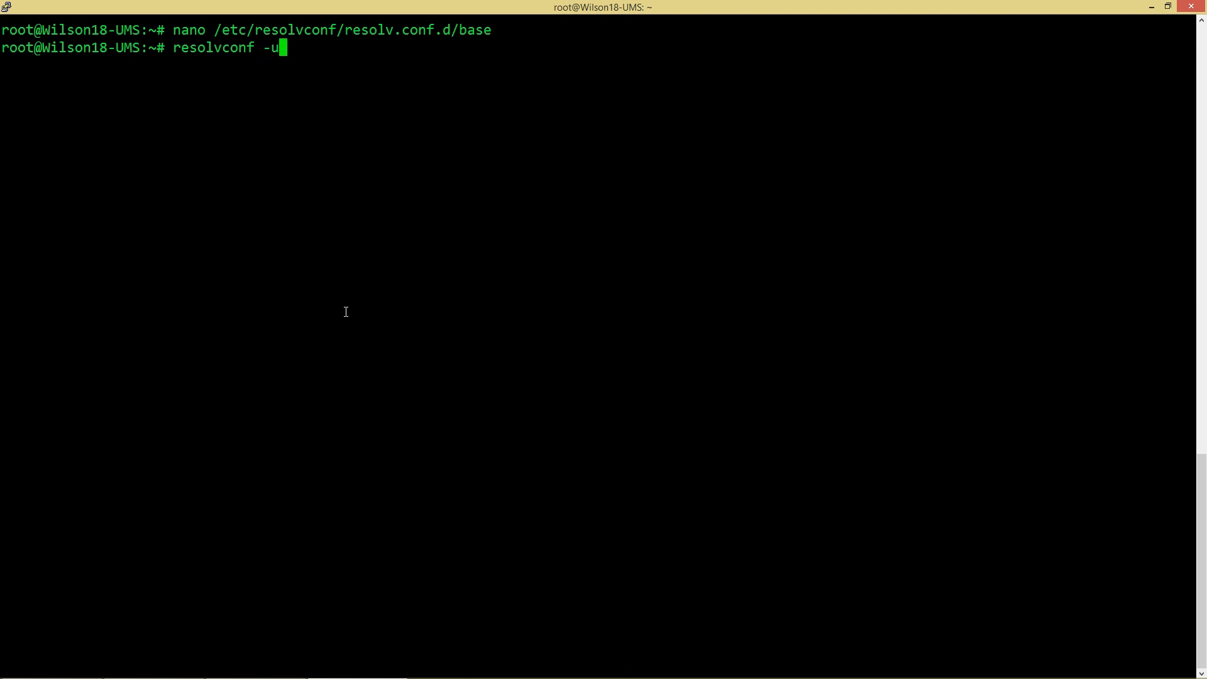
{"action": "key", "text": "Return"}
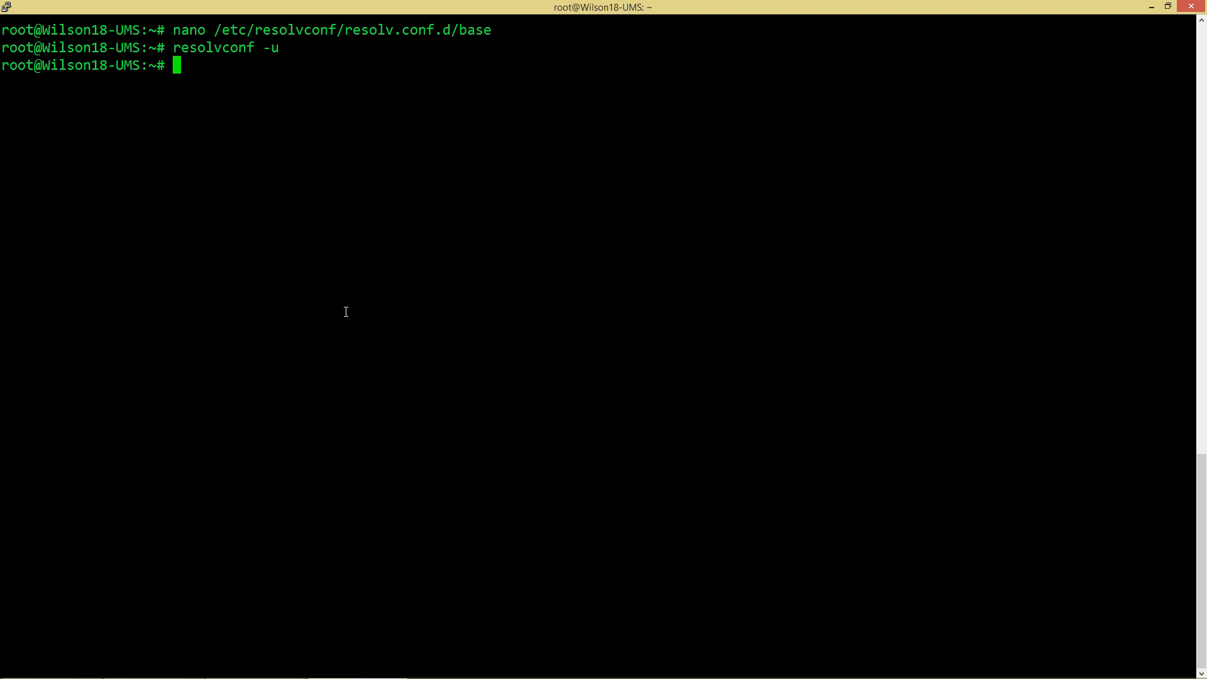
- Check /etc/resolv.conf in nano for nameserver 8.8.8.8, close it, and prepare 'ping google.com'
{"action": "type", "text": "nano"}
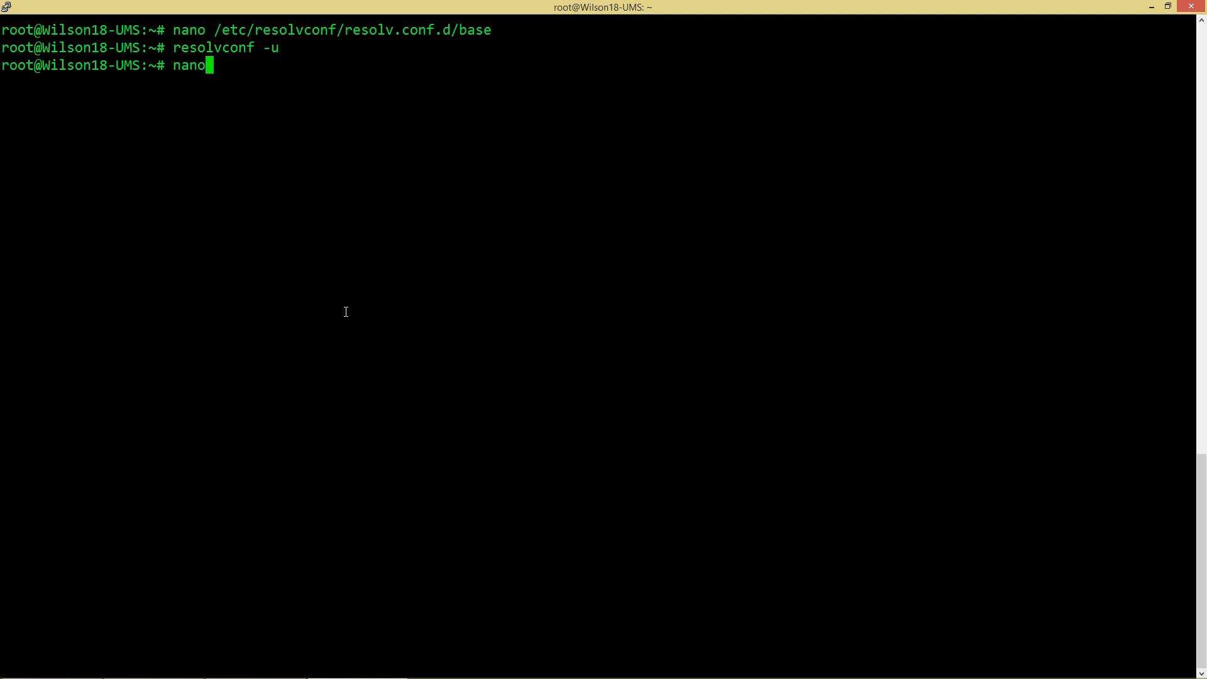
{"action": "type", "text": "/etc/resol"}
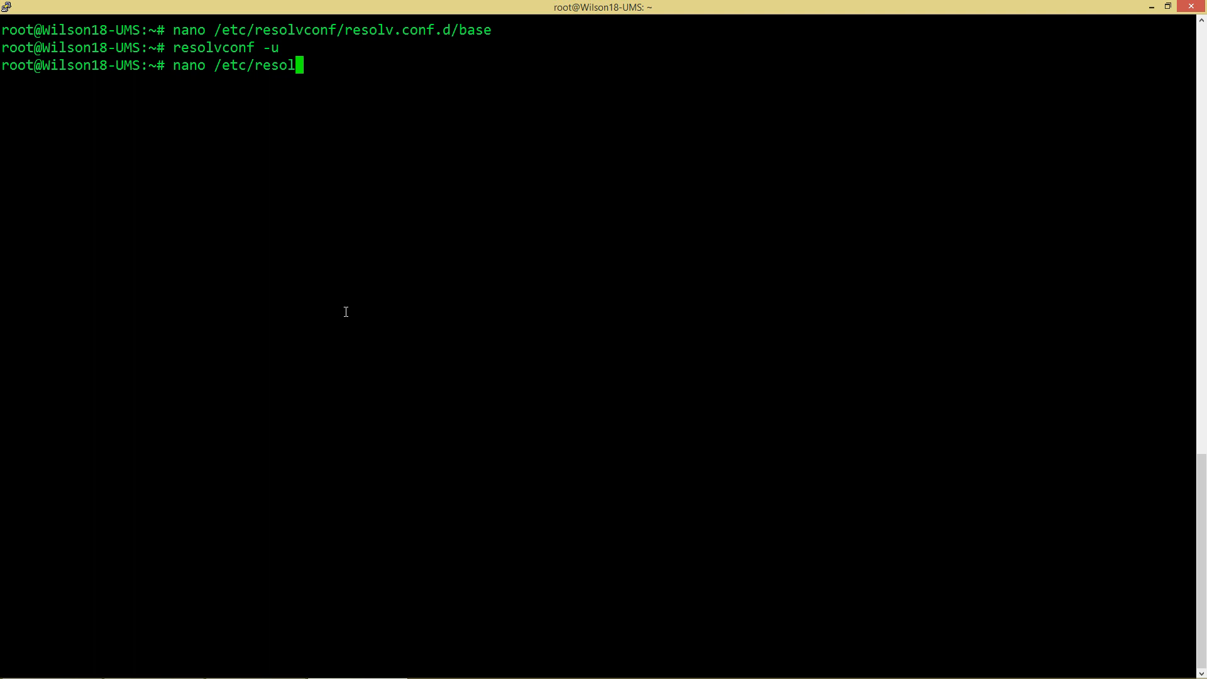
{"action": "type", "text": "v.vong"}
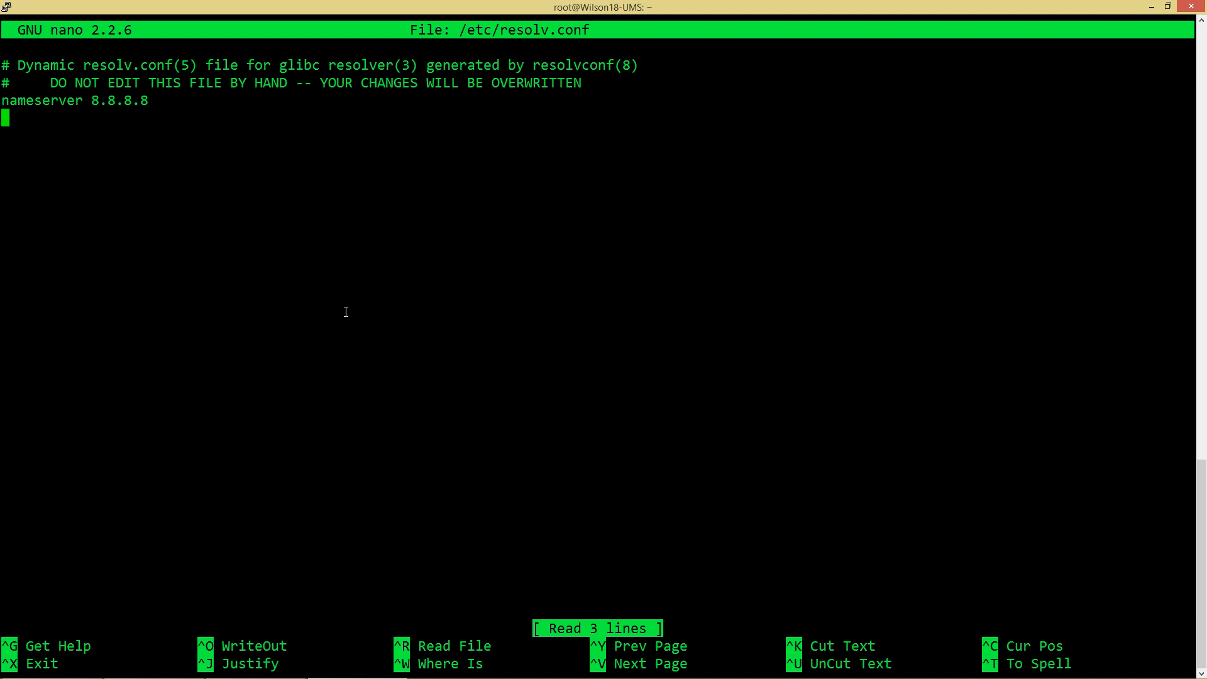
{"action": "key", "text": "Up"}
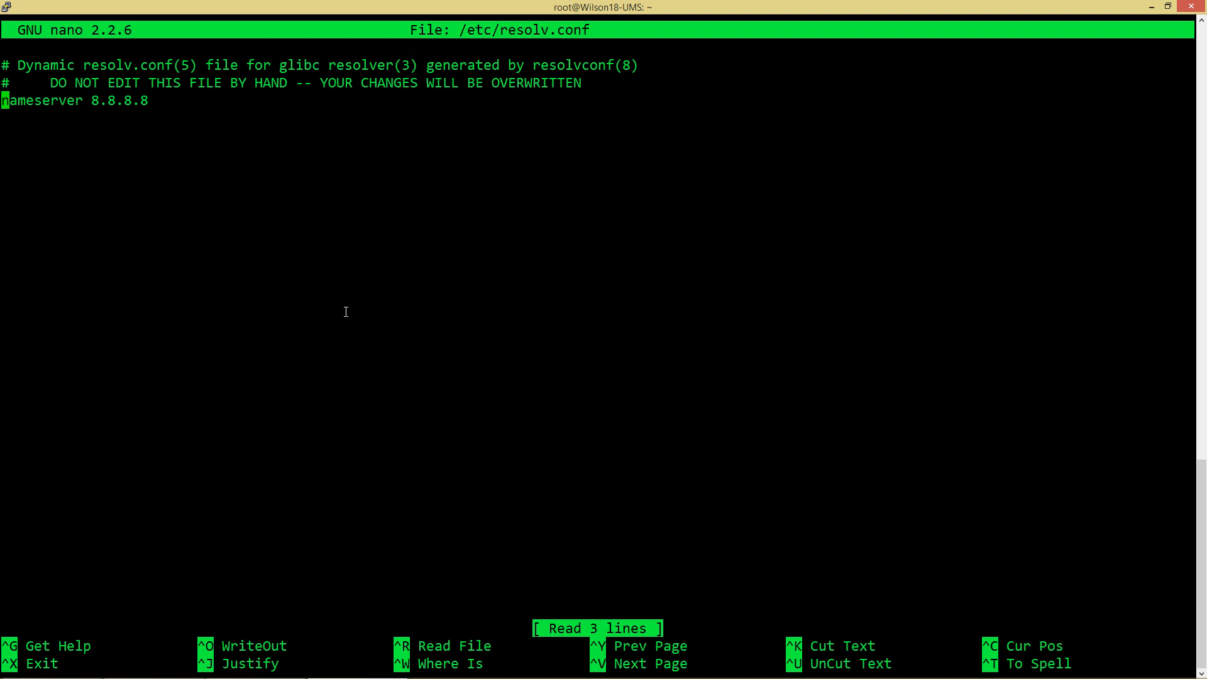
{"action": "key", "text": "ctrl+x"}
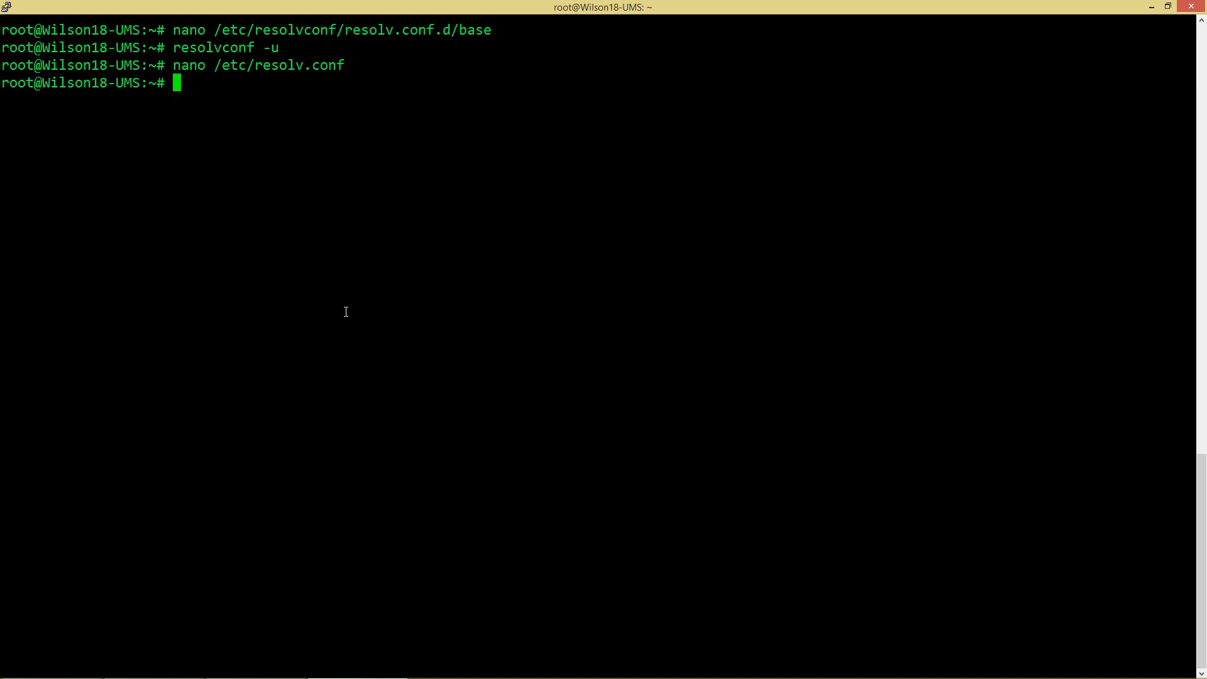
{"action": "type", "text": "ping google.com"}
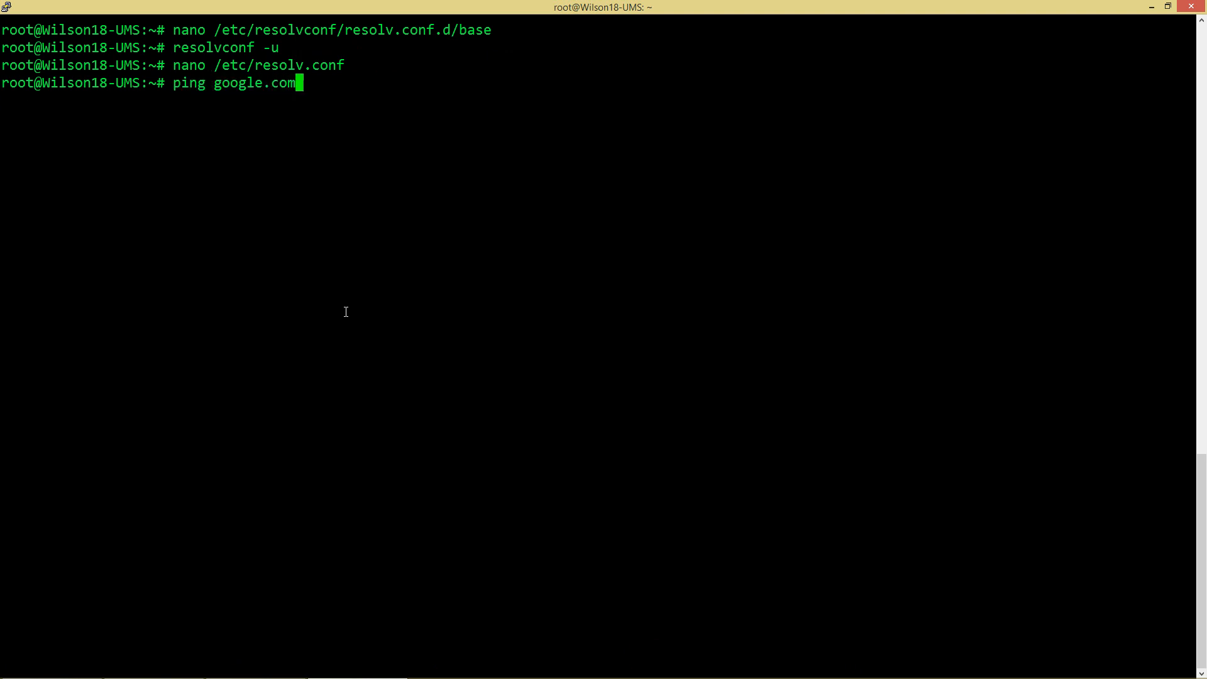
- Ping google.com, confirm replies arrive, and stop the test with Ctrl+C
{"action": "key", "text": "Return"}
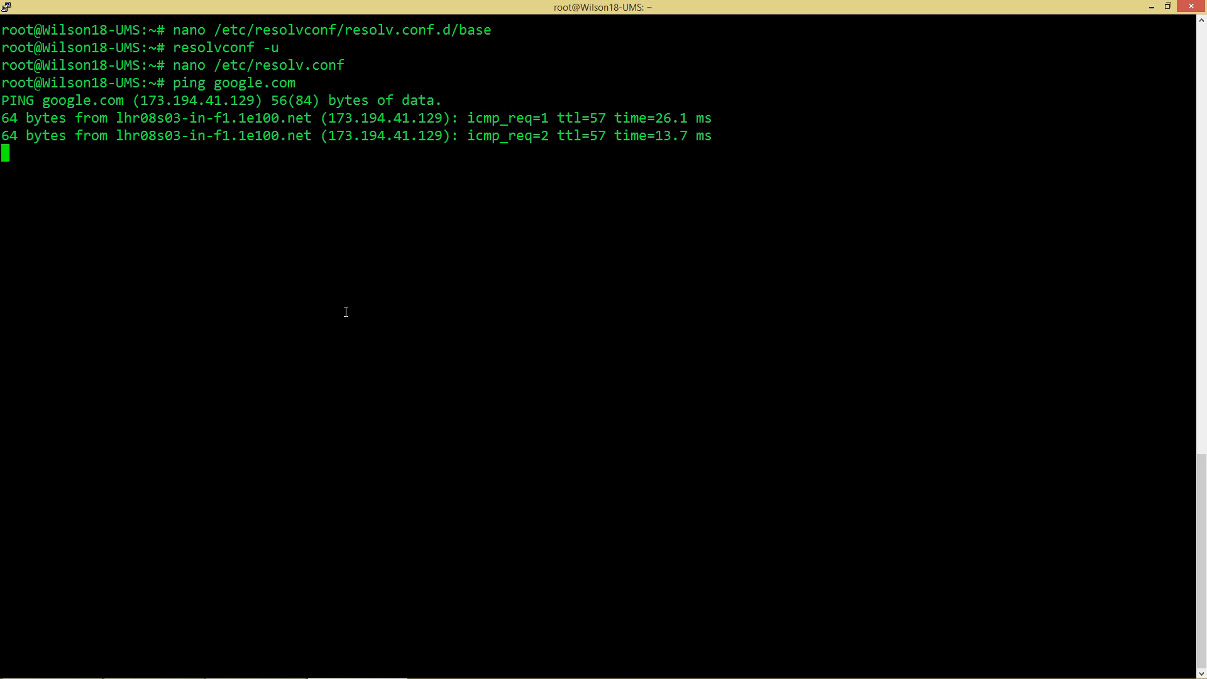
{"action": "key", "text": "ctrl+c"}
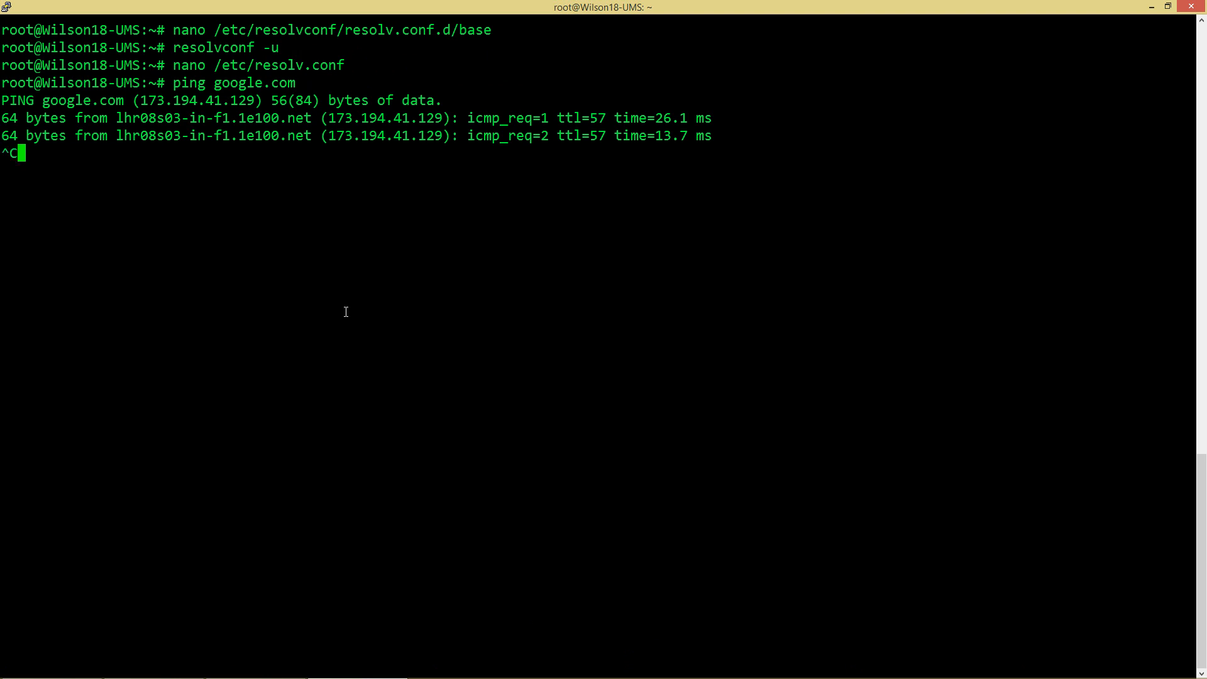
{"action": "key", "text": "ctrl+c"}
{"action": "type", "text": "/etc"}
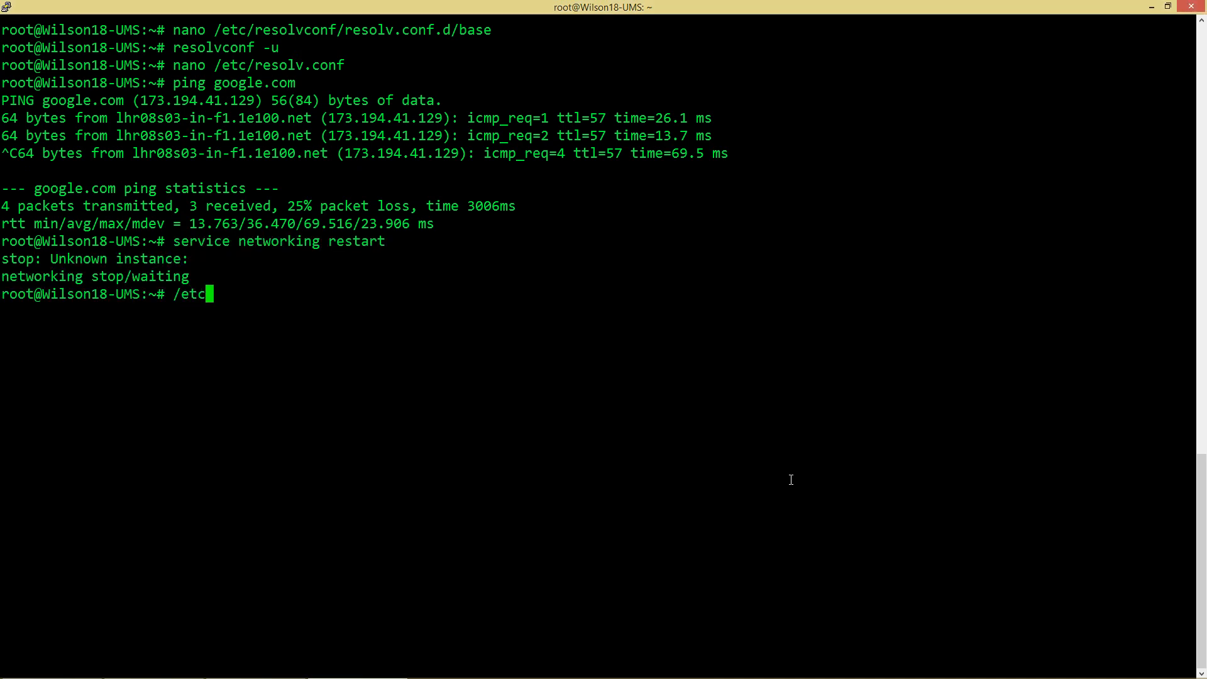
- Run '/etc/init.d/networking restart' to reconfigure the interfaces
{"action": "type", "text": "/init."}
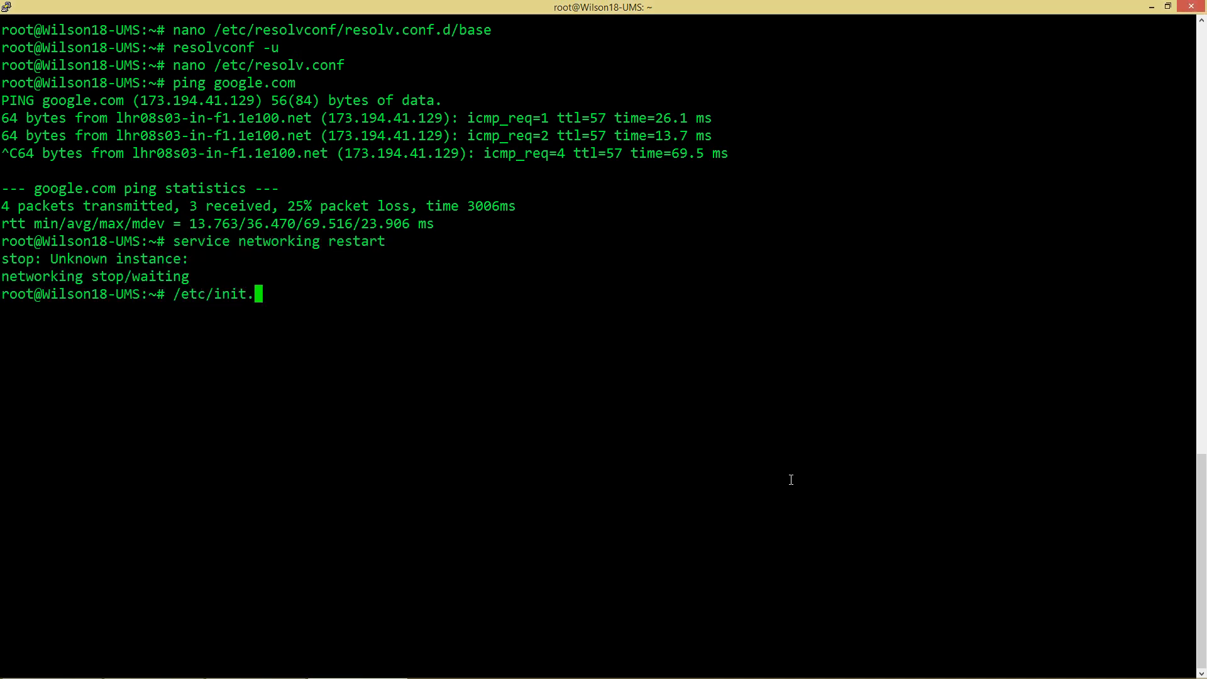
{"action": "type", "text": "d/networ"}
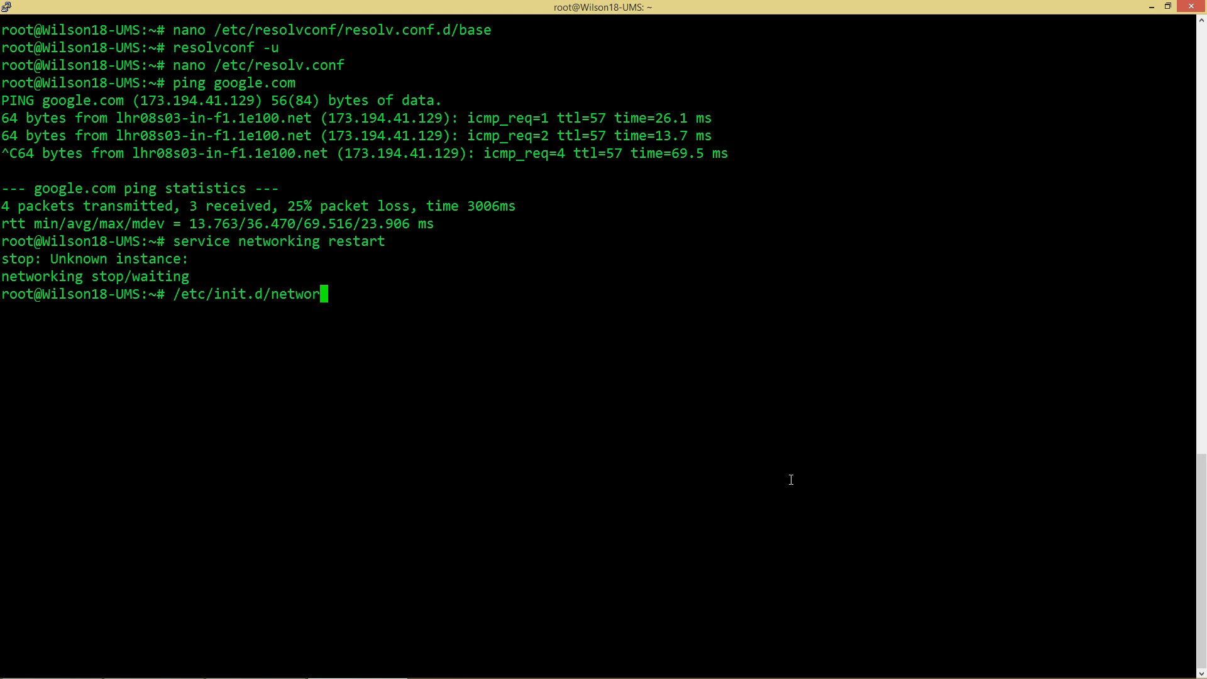
{"action": "type", "text": "king restart"}
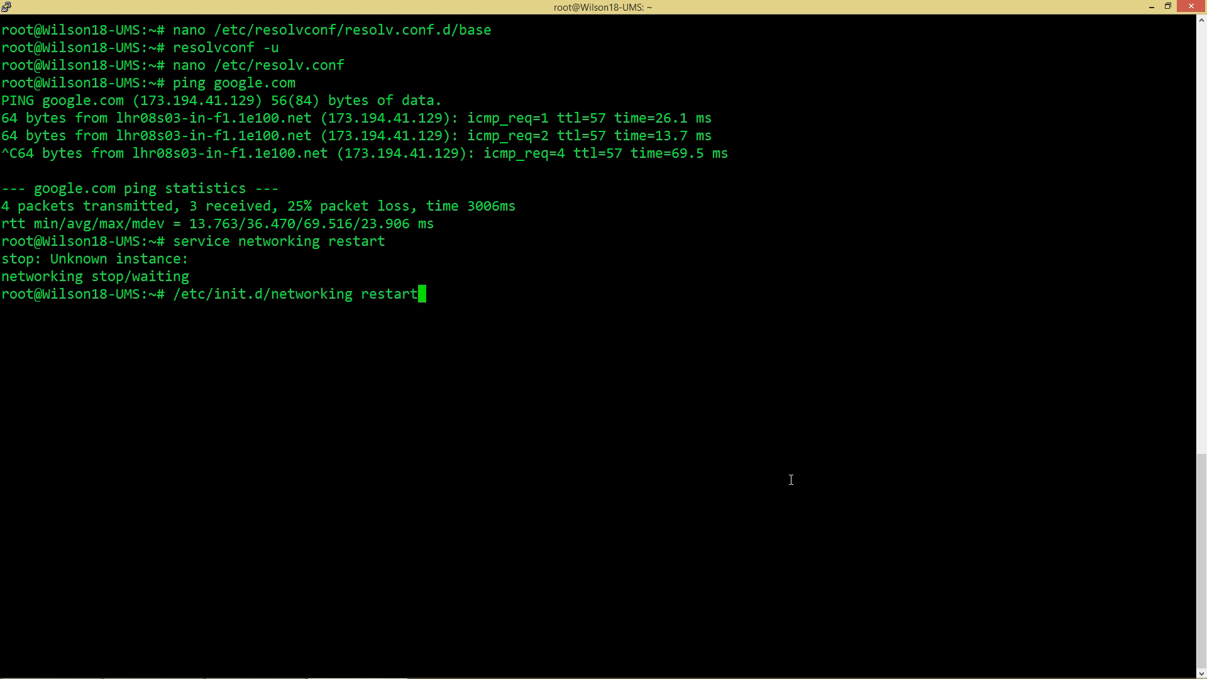
{"action": "key", "text": "Return"}
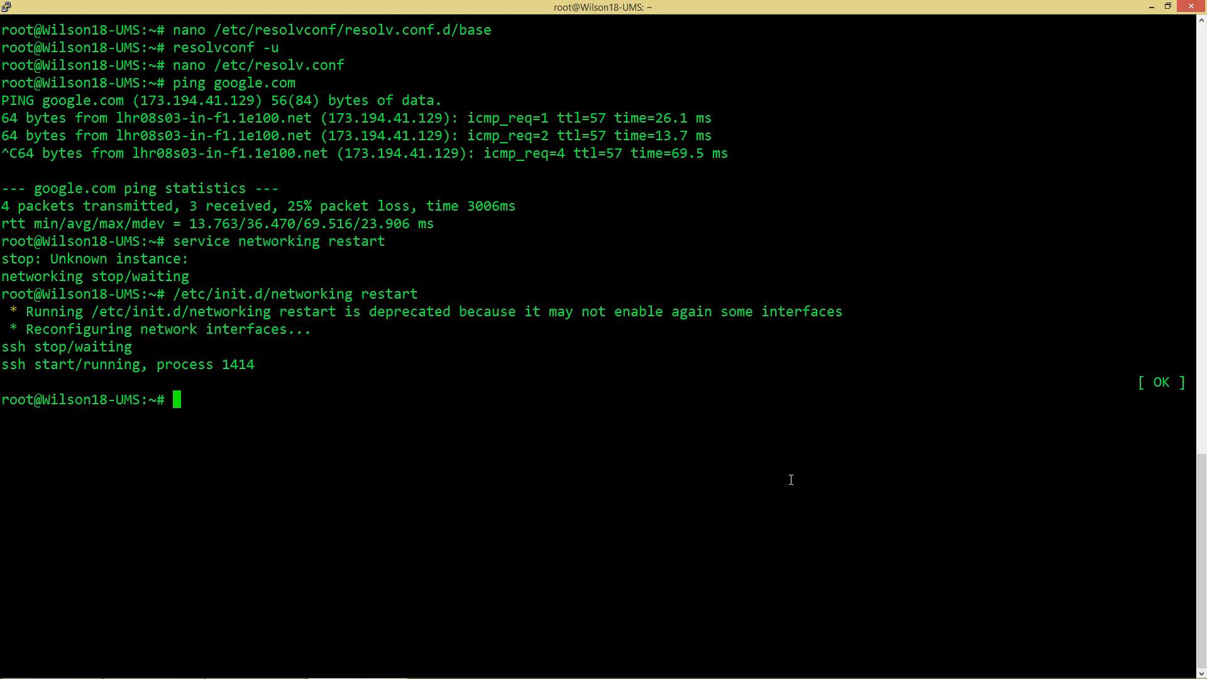
{"action": "type", "text": "ifo"}
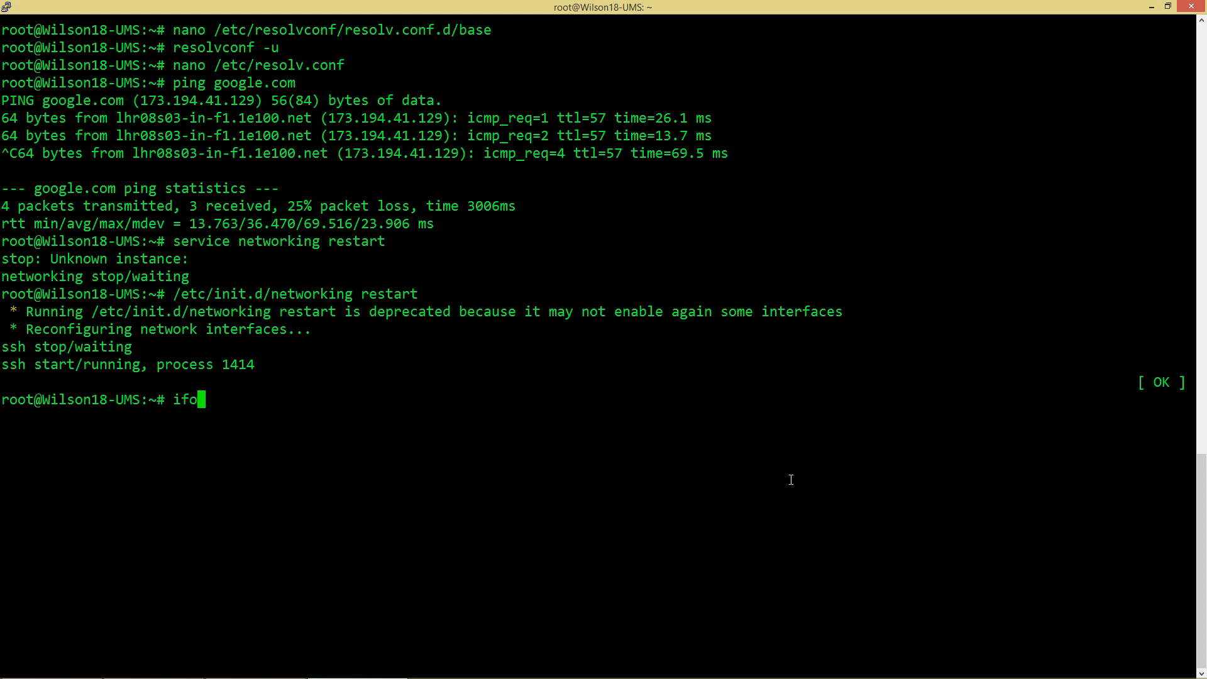
- Run ifconfig to show eth0 with static address 10.0.0.8 and mask 255.255.255.0
{"action": "key", "text": "Return"}
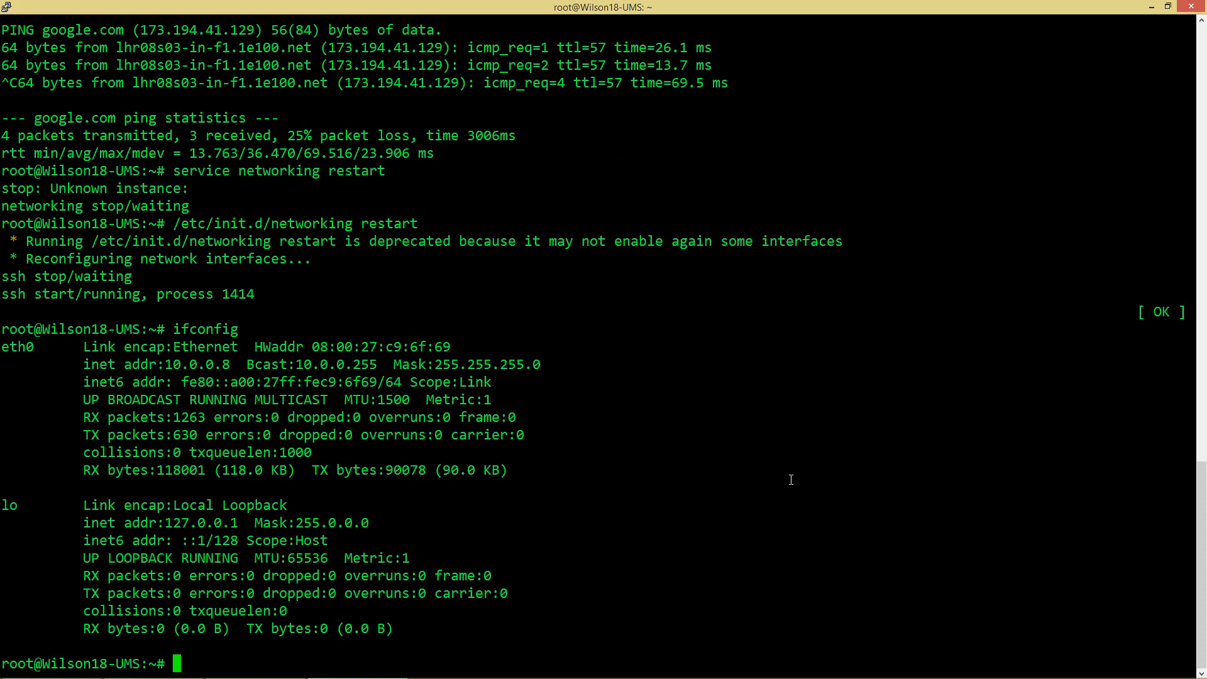
{"action": "mouse_move", "coordinate": [159, 364]}
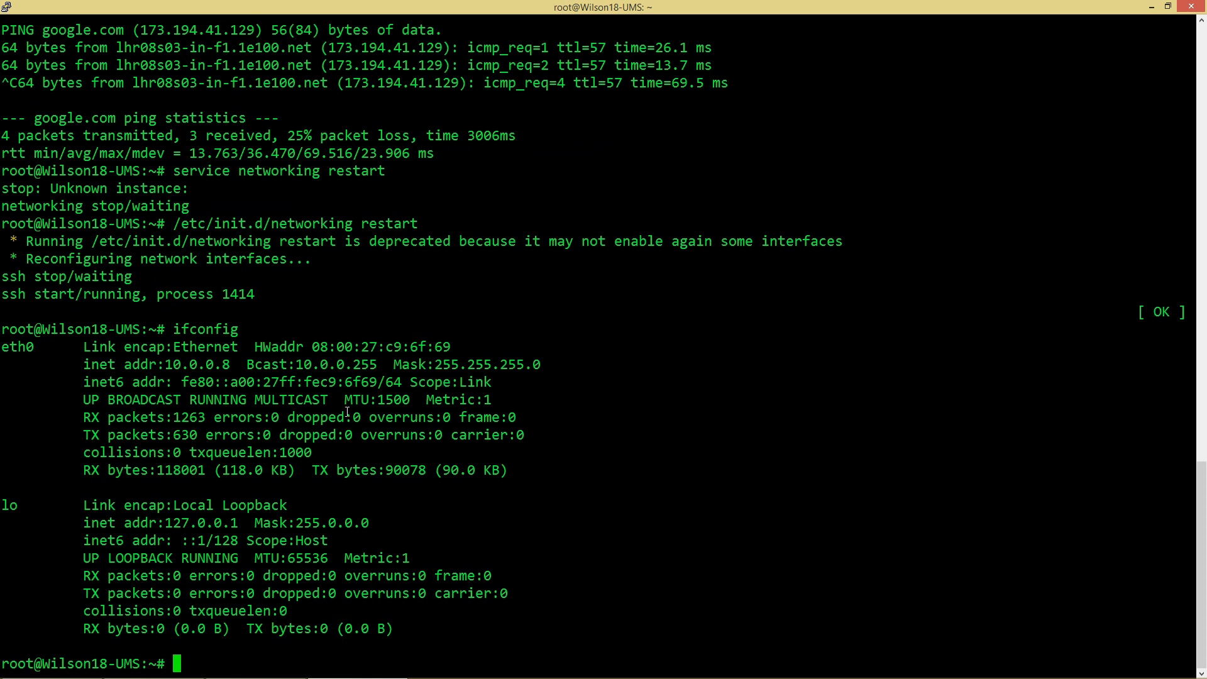
{"action": "type", "text": "ifconfig"}
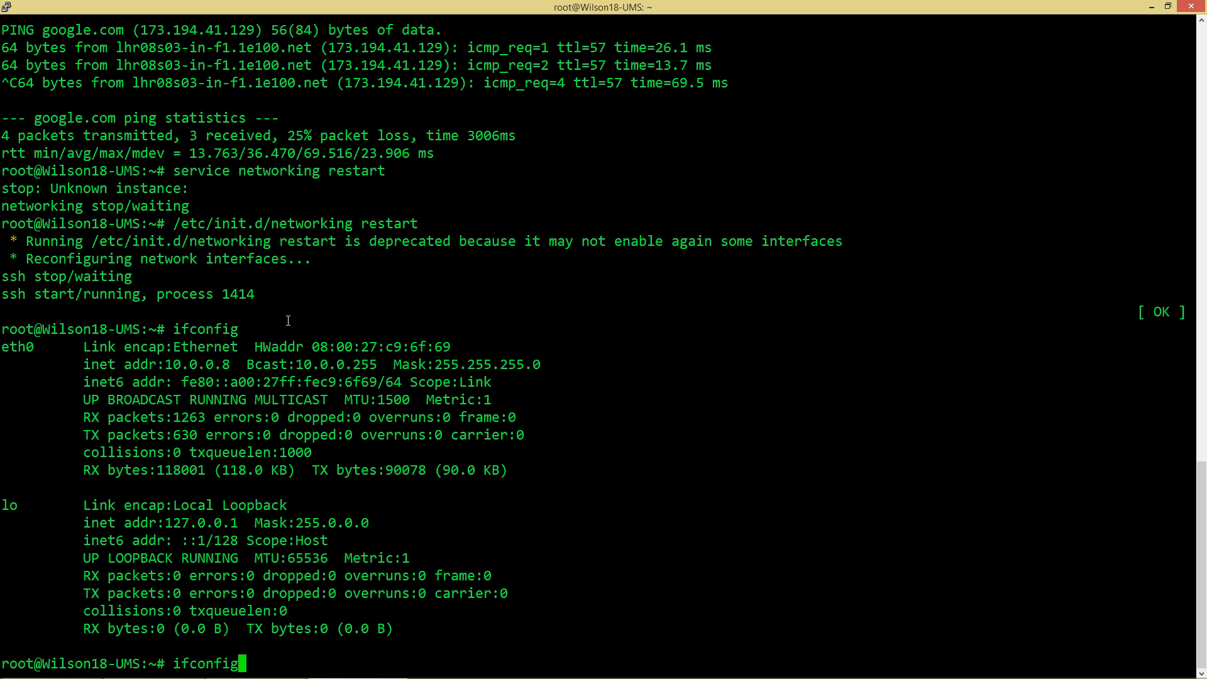